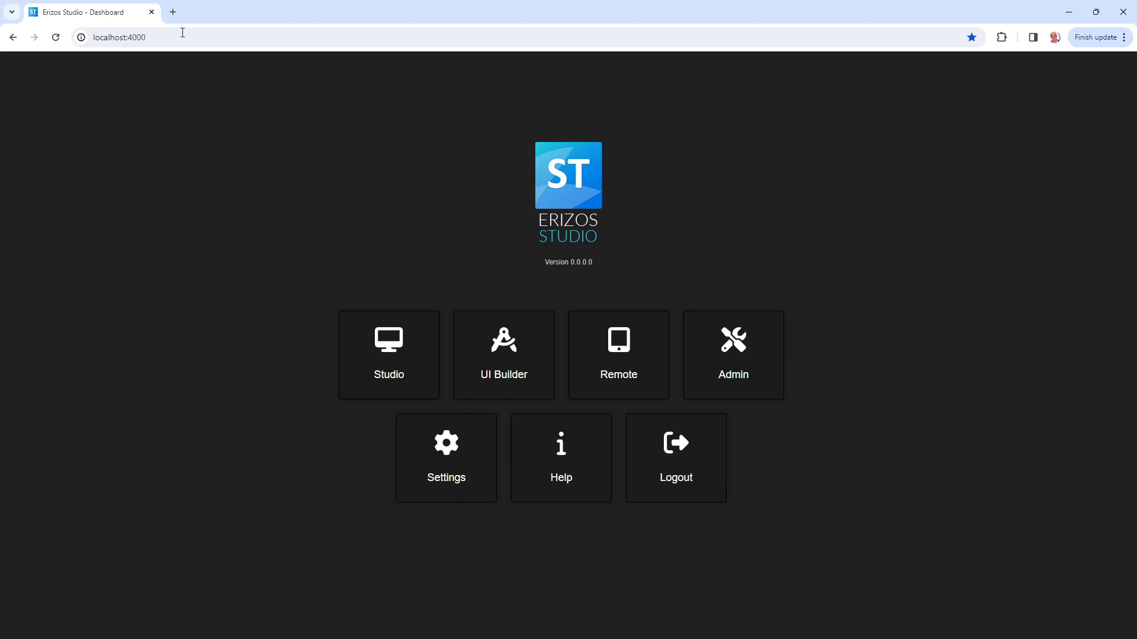
Launch UI Builder from the dashboard tile on localhost:4000
{"action": "left_click", "coordinate": [503, 354]}
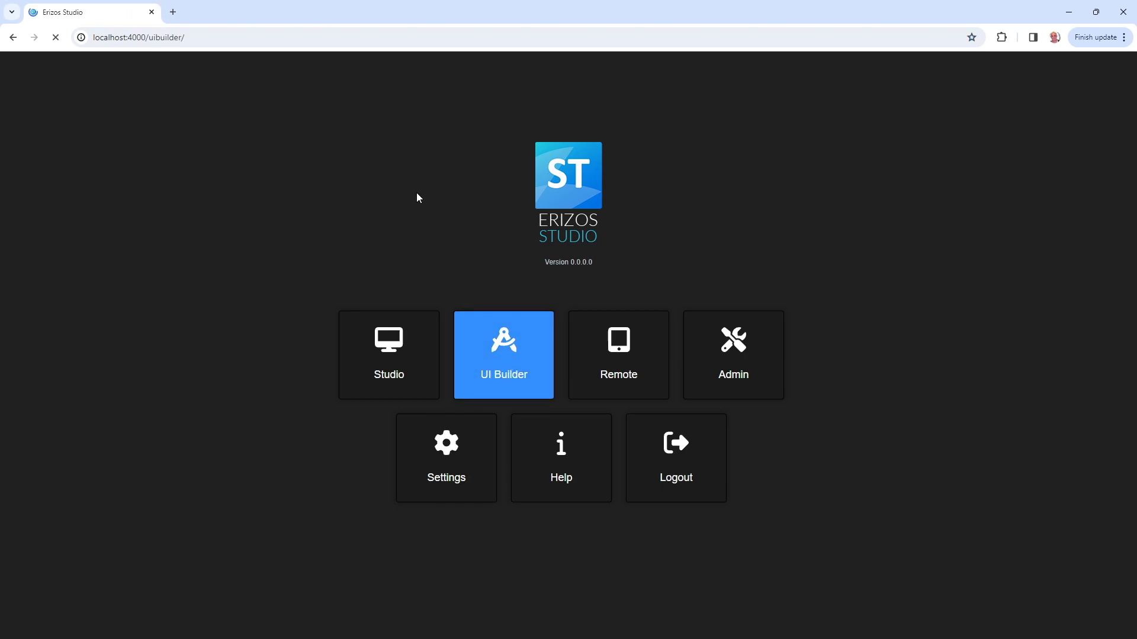
{"action": "left_click", "coordinate": [503, 355]}
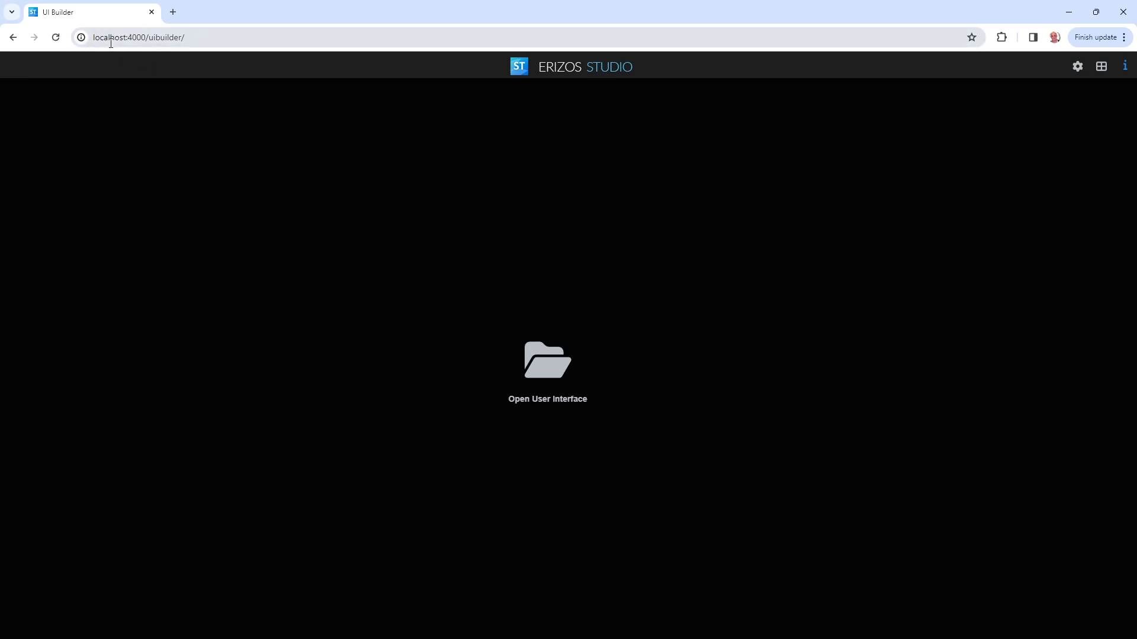
{"action": "mouse_move", "coordinate": [604, 470]}
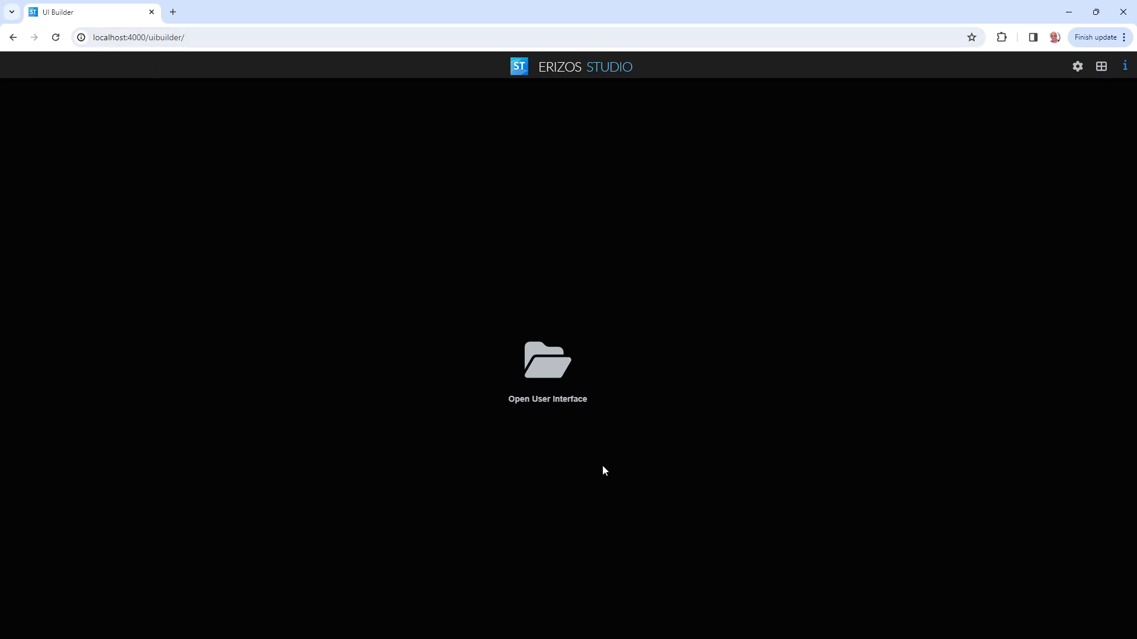
{"action": "mouse_move", "coordinate": [547, 399]}
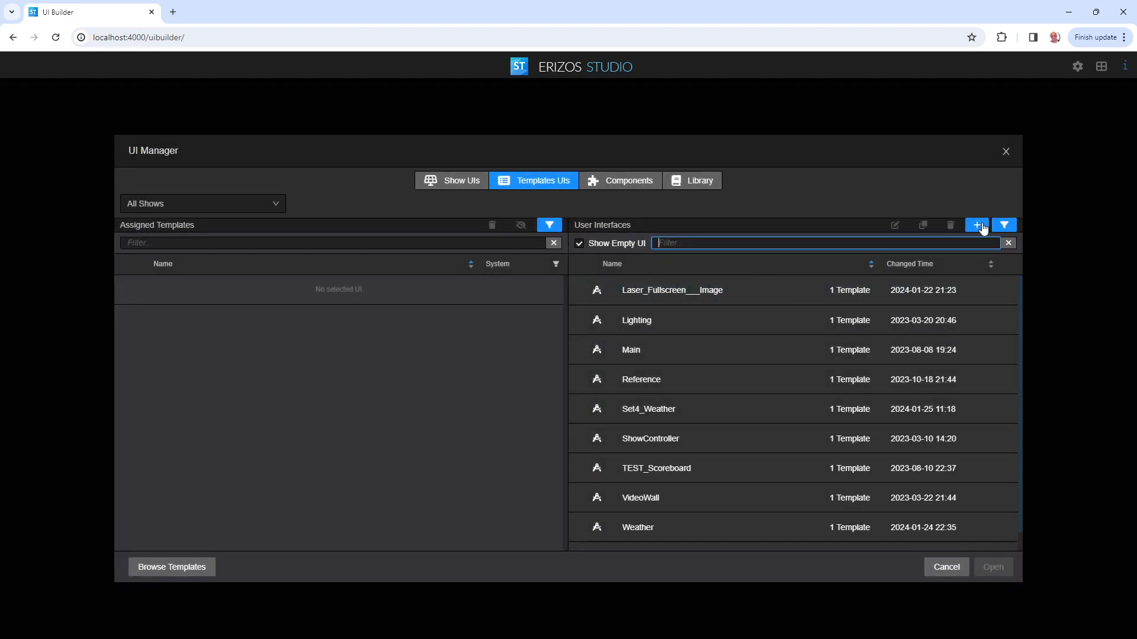
Create a new template UI named PublishDemo from the Templates UIs tab
{"action": "left_click", "coordinate": [975, 225]}
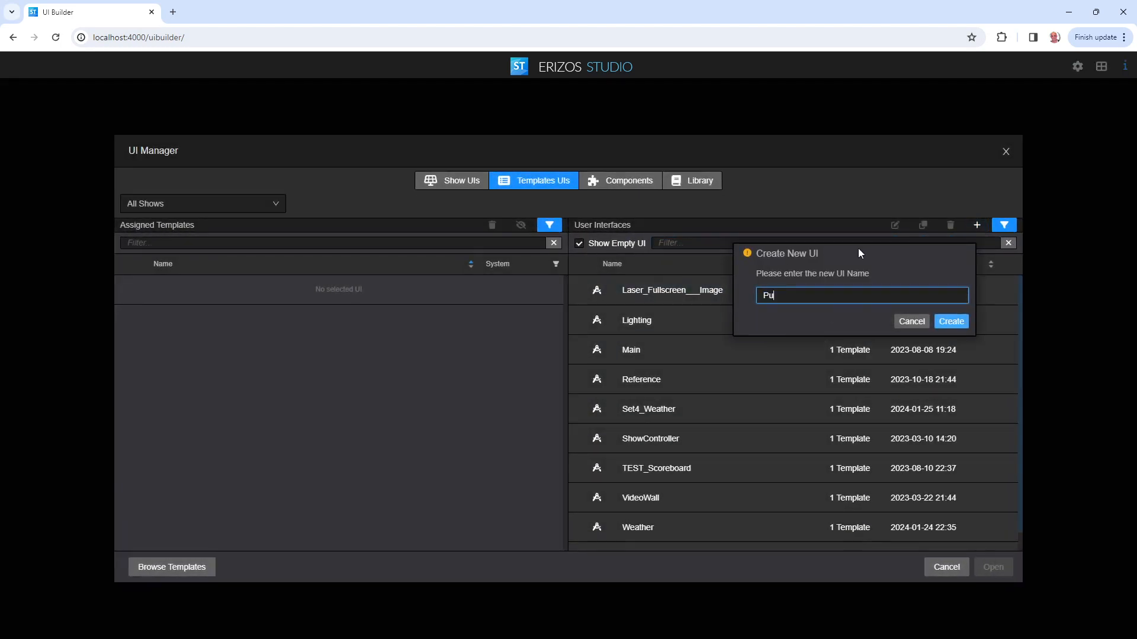
{"action": "type", "text": "blishDemo"}
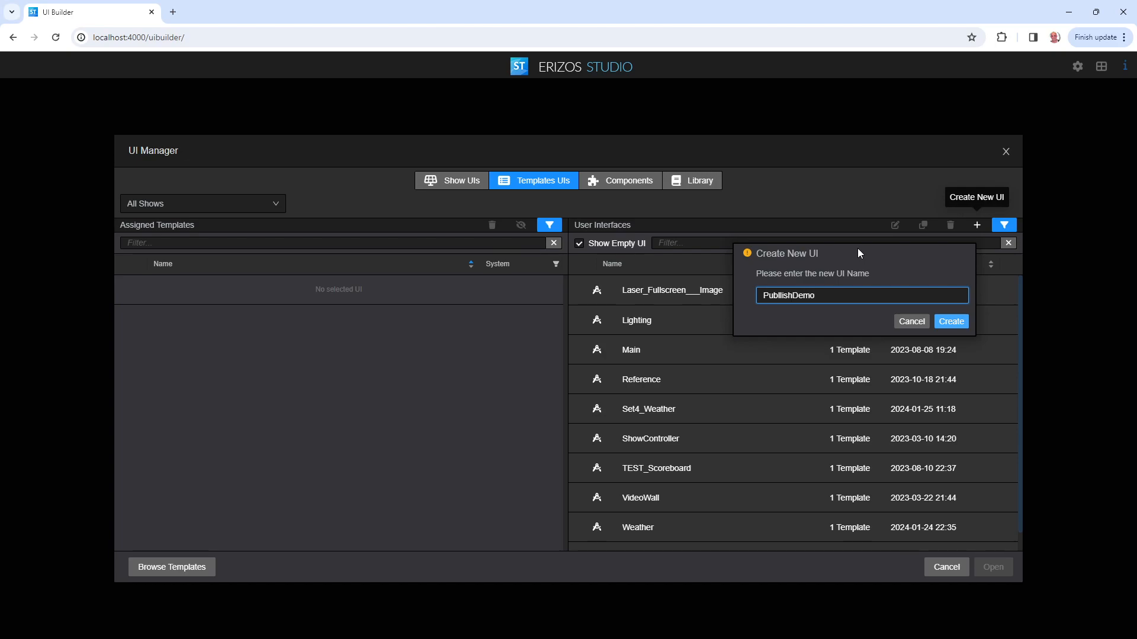
{"action": "left_click", "coordinate": [950, 320]}
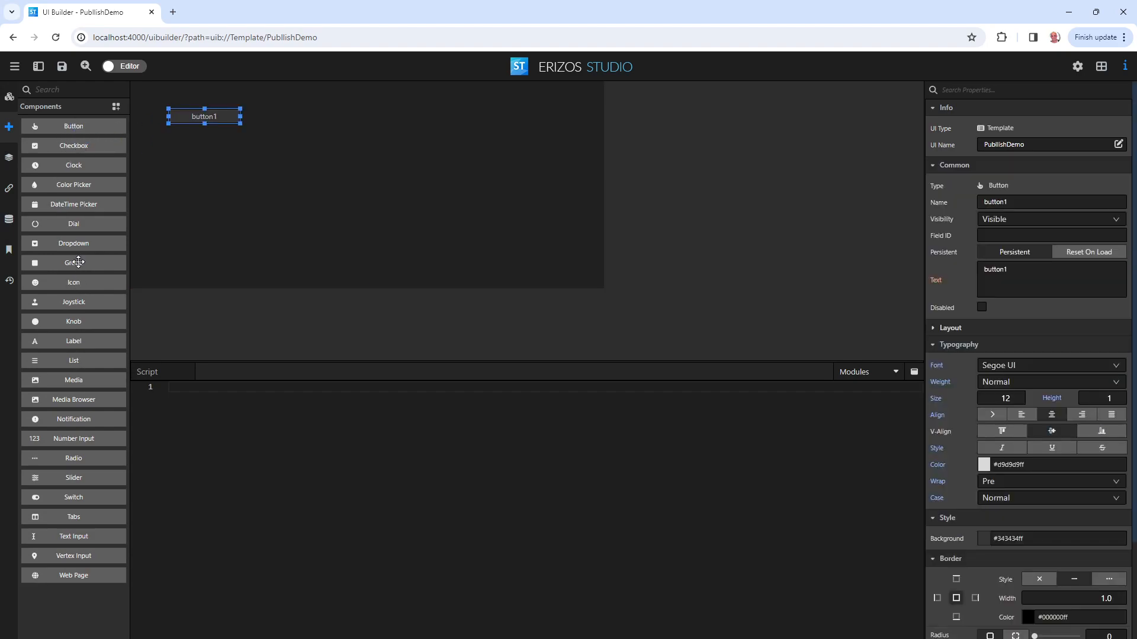
{"action": "mouse_move", "coordinate": [65, 512]}
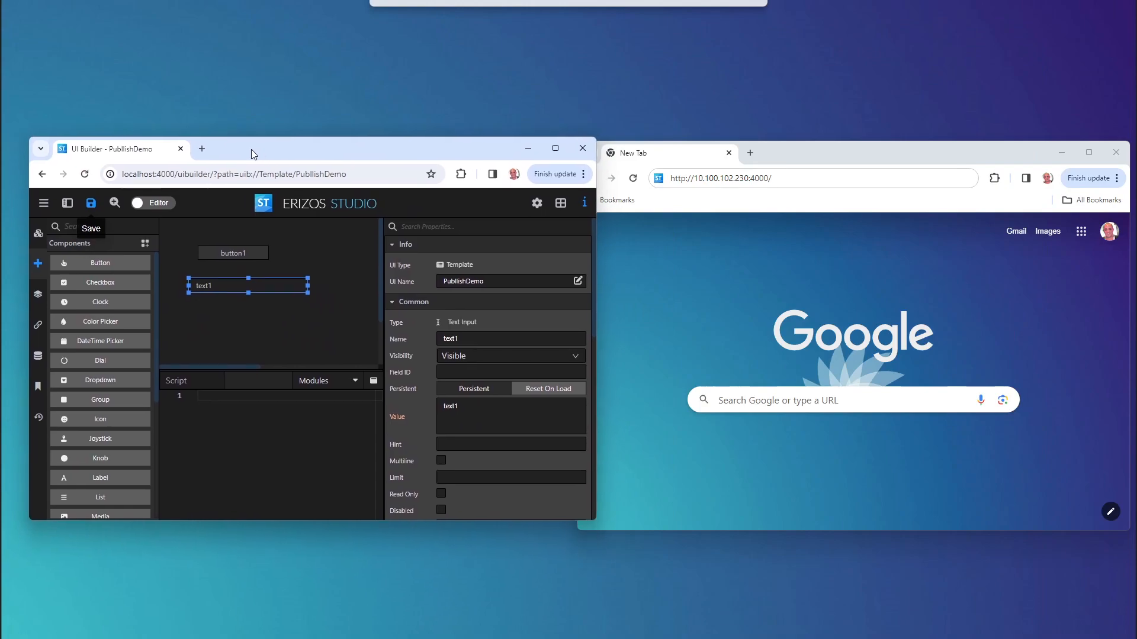
Load the remote dashboard at 10.100.102.230:4000 and enter its UI Builder
{"action": "left_click", "coordinate": [717, 179]}
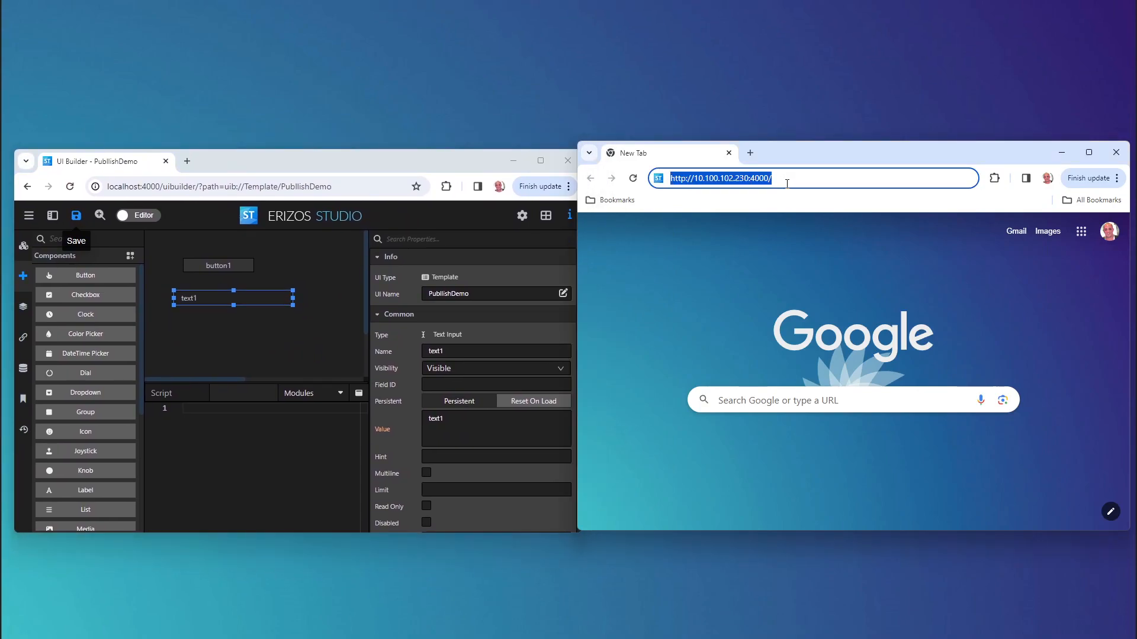
{"action": "key", "text": "Return"}
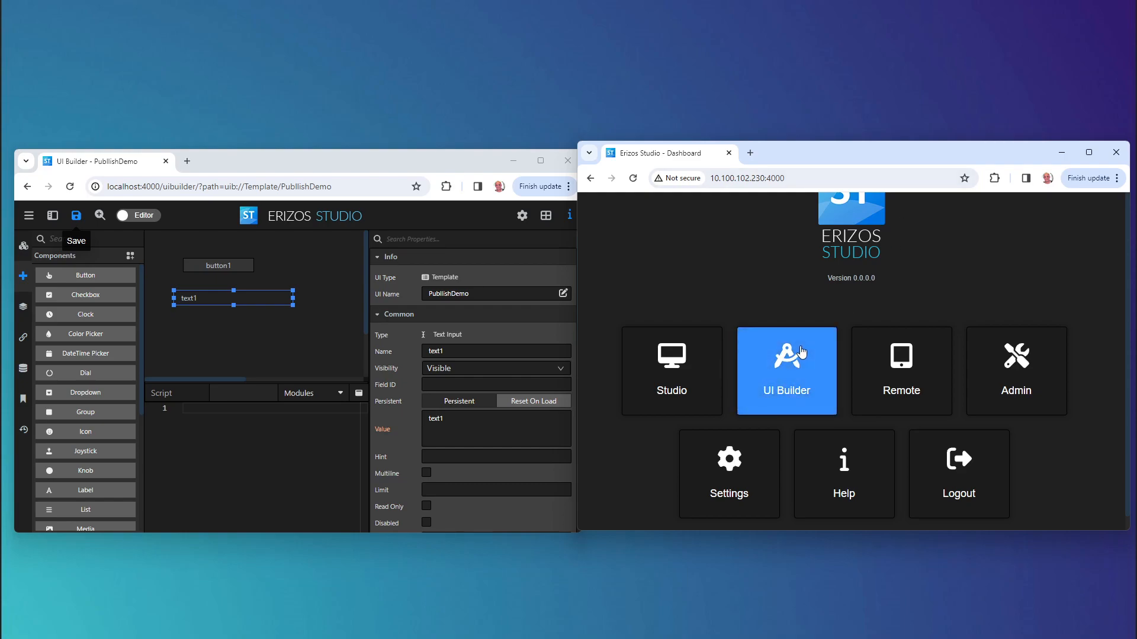
{"action": "left_click", "coordinate": [787, 371]}
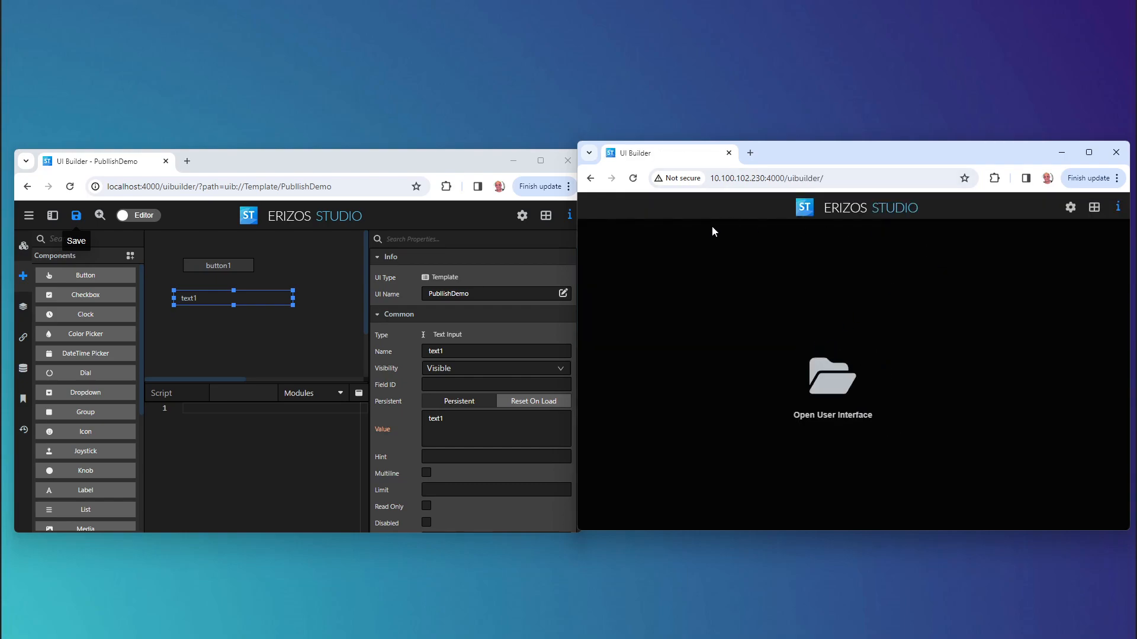
Review the remote server's empty user-interface list and dismiss it
{"action": "left_click", "coordinate": [833, 380]}
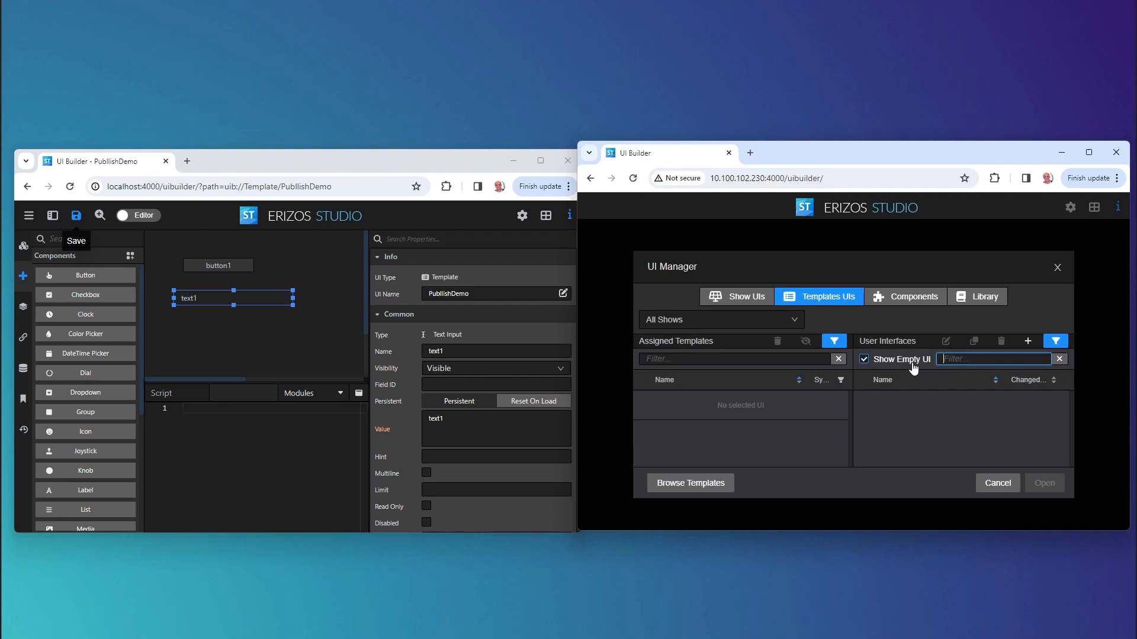
{"action": "mouse_move", "coordinate": [1050, 276]}
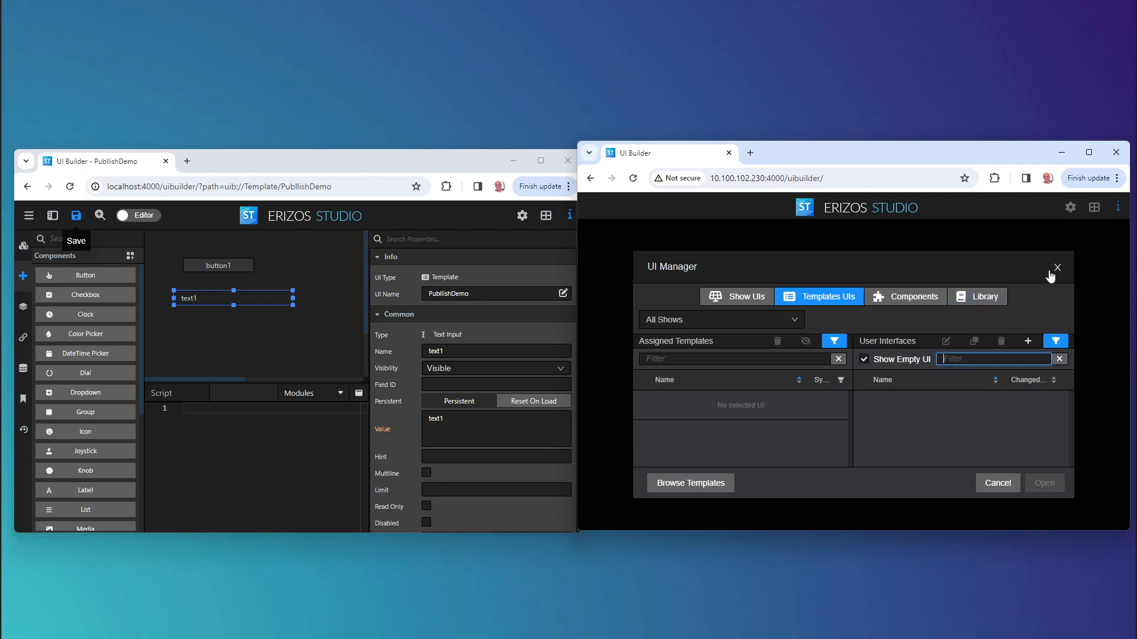
{"action": "left_click", "coordinate": [1056, 267]}
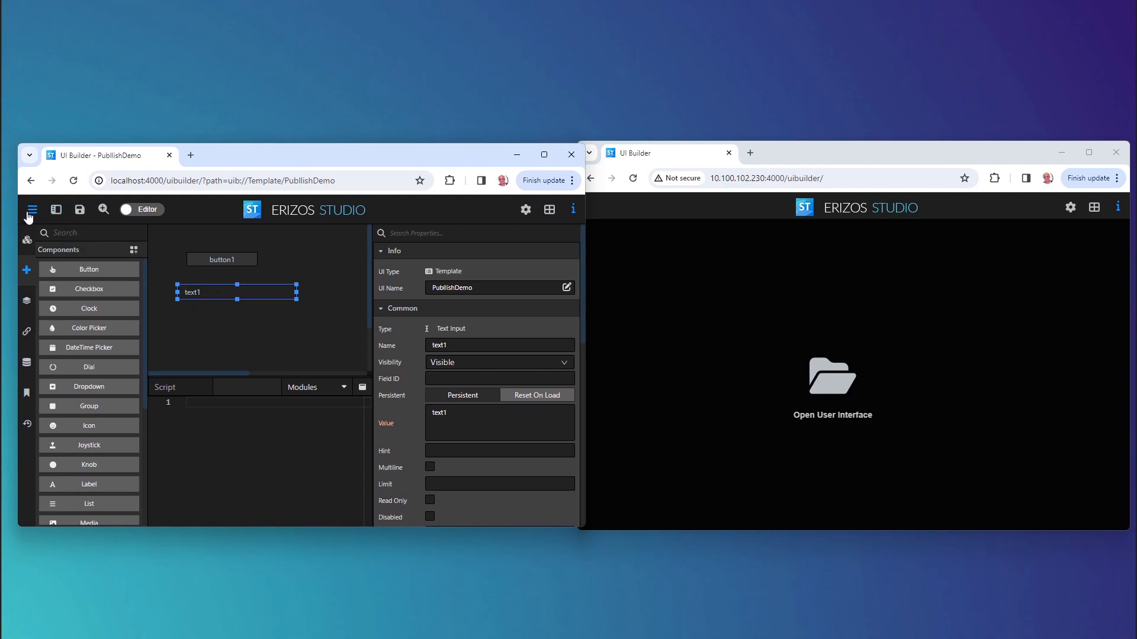
Start Publish UI from the hamburger menu's management actions
{"action": "left_click", "coordinate": [32, 210]}
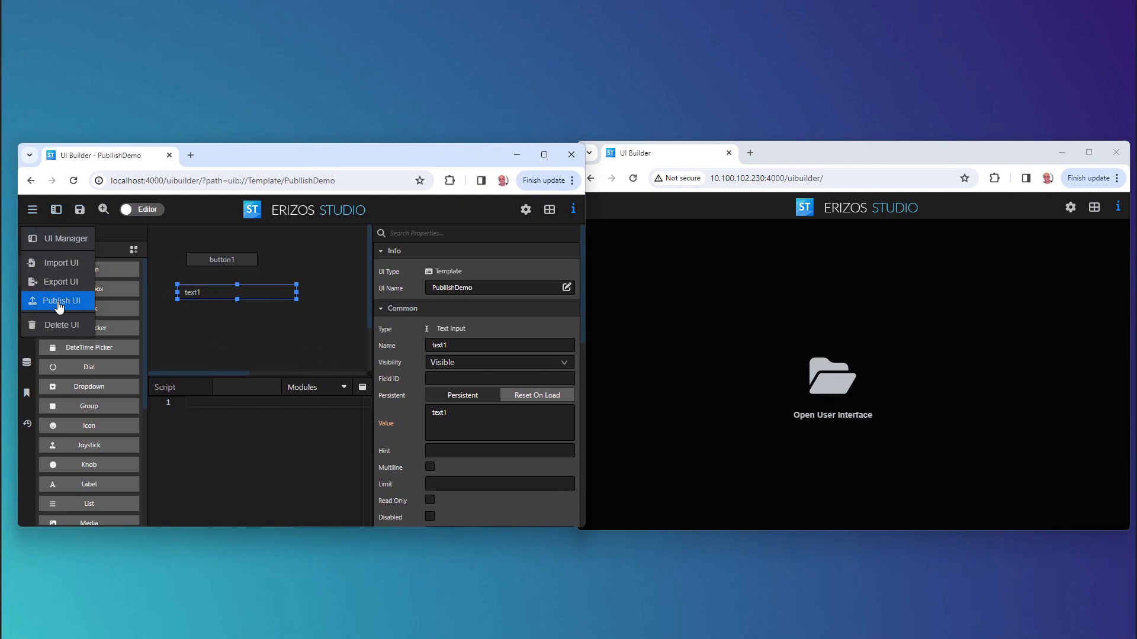
{"action": "left_click", "coordinate": [60, 300]}
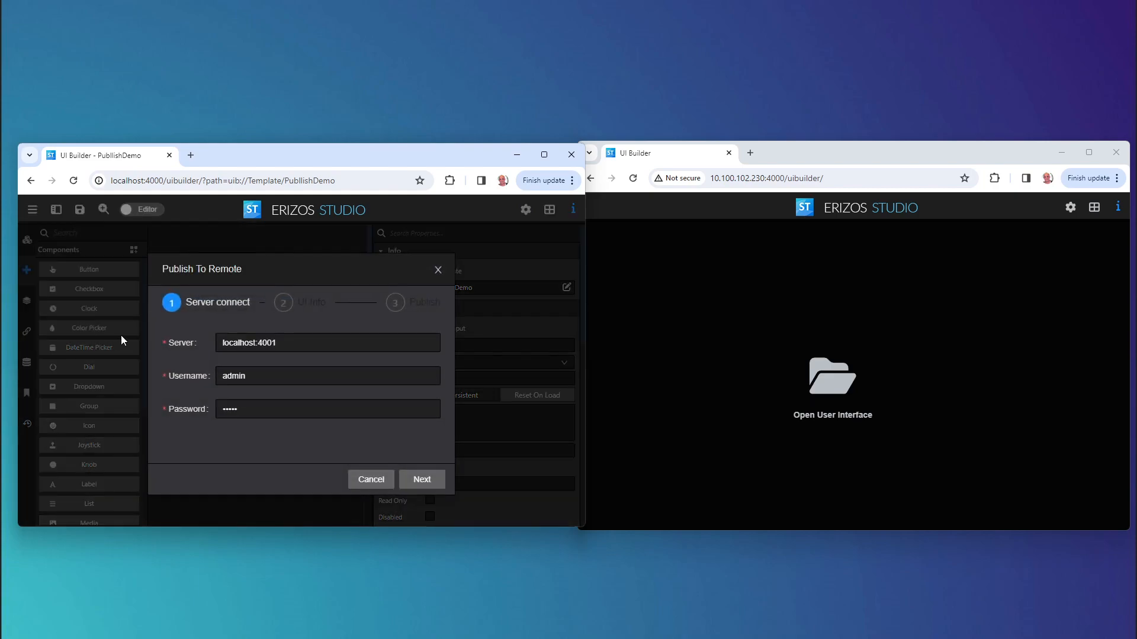
Connect to server 10.100.102.230:4000 with admin credentials and continue to UI info
{"action": "type", "text": "10.100.102.230"}
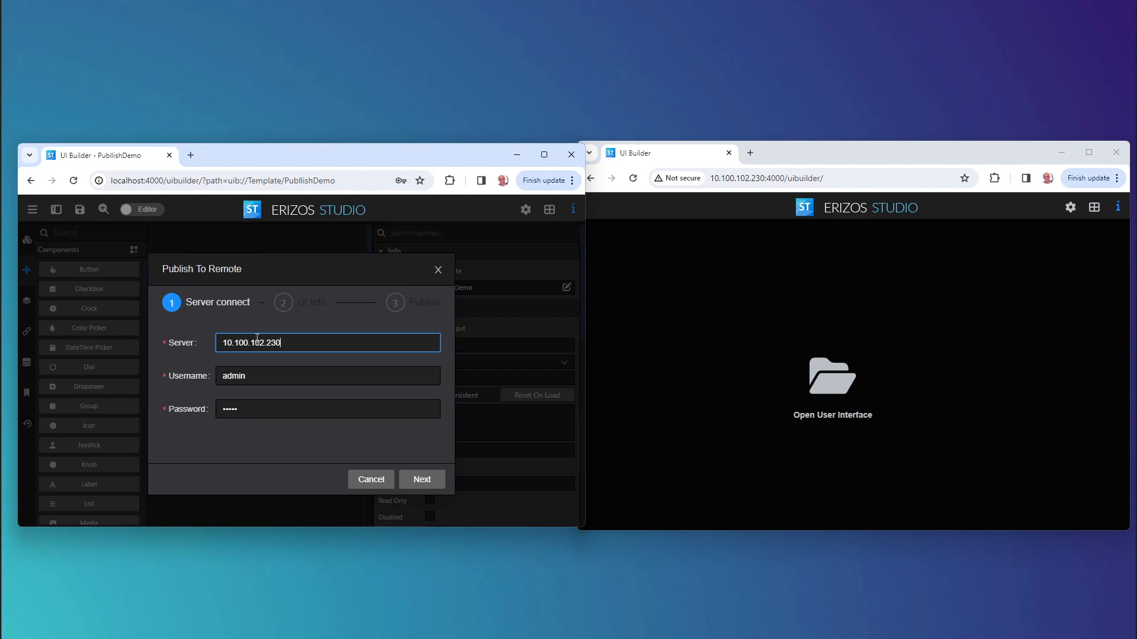
{"action": "type", "text": ":400"}
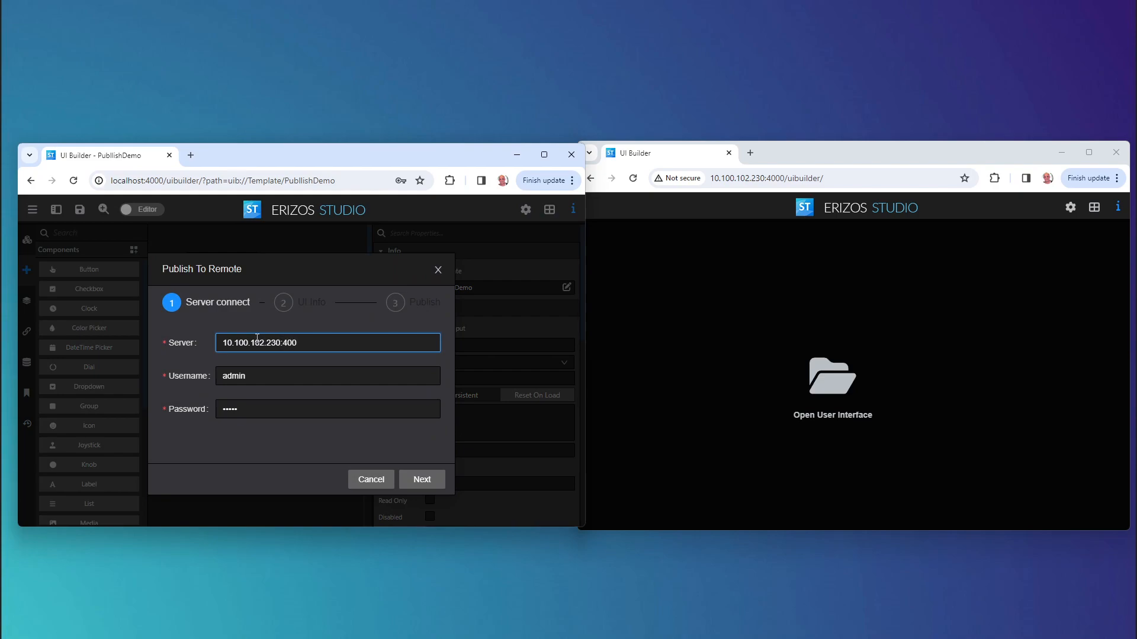
{"action": "type", "text": "0"}
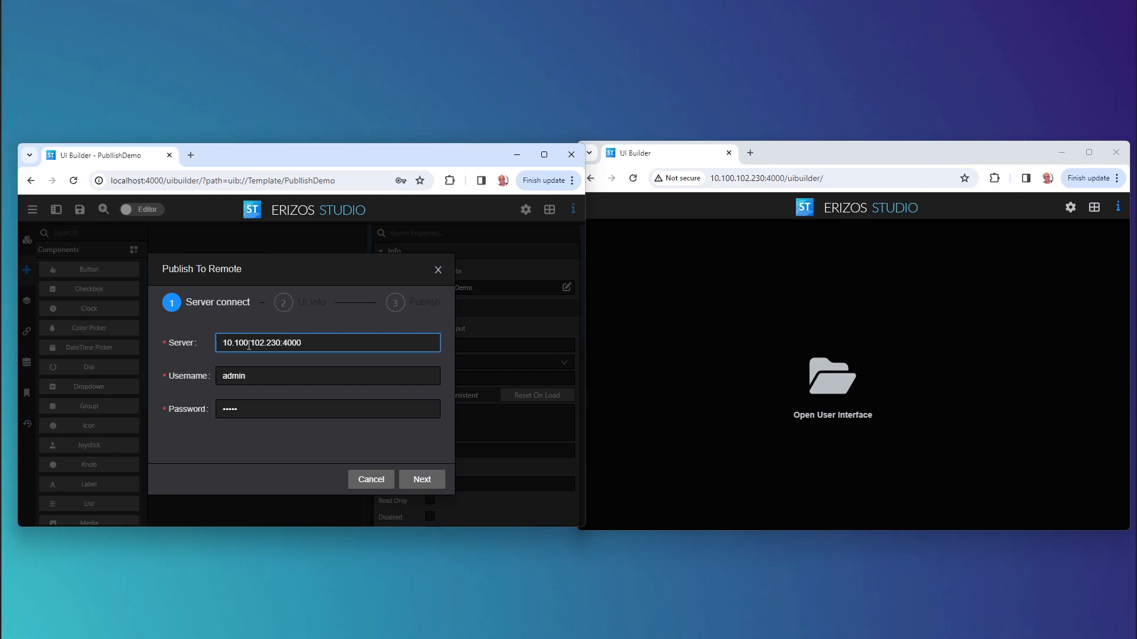
{"action": "left_click", "coordinate": [327, 375]}
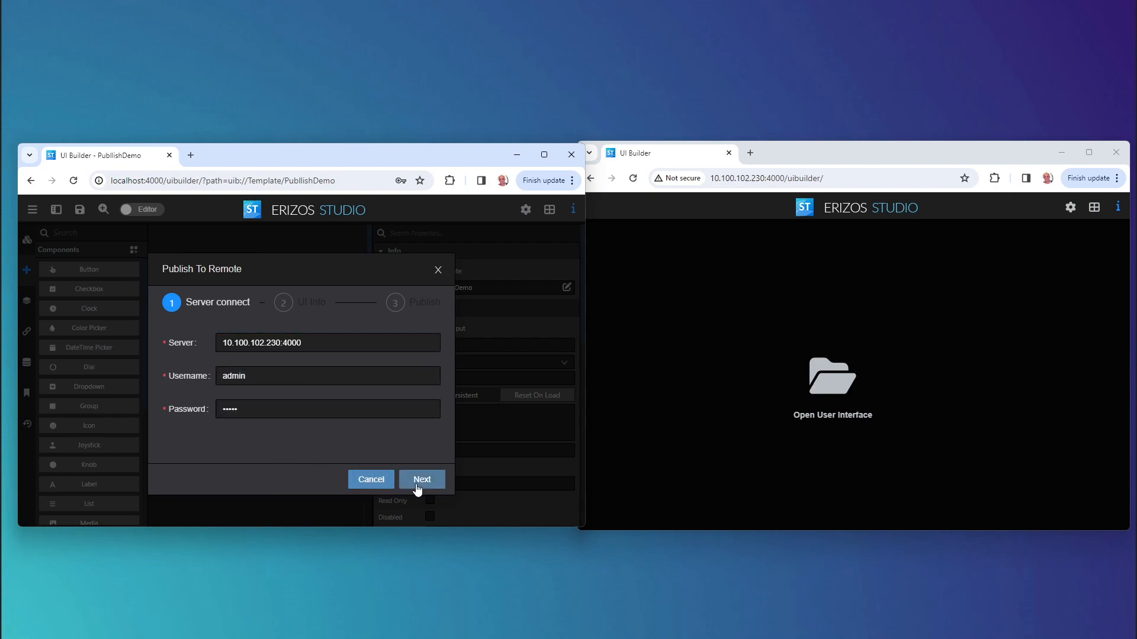
{"action": "left_click", "coordinate": [421, 479]}
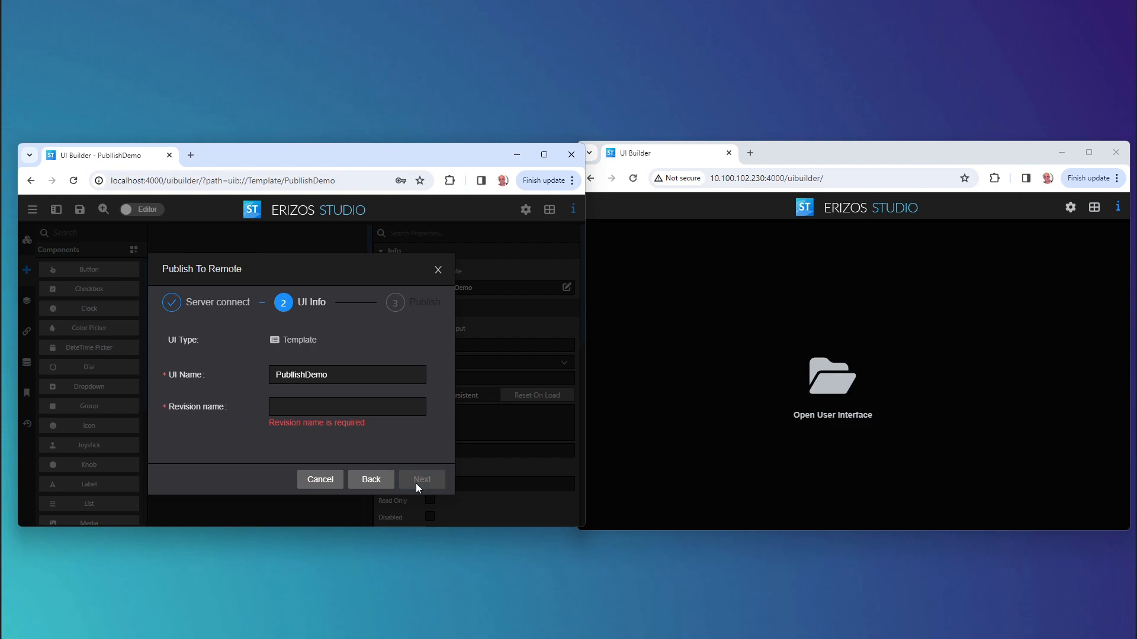
{"action": "mouse_move", "coordinate": [220, 334]}
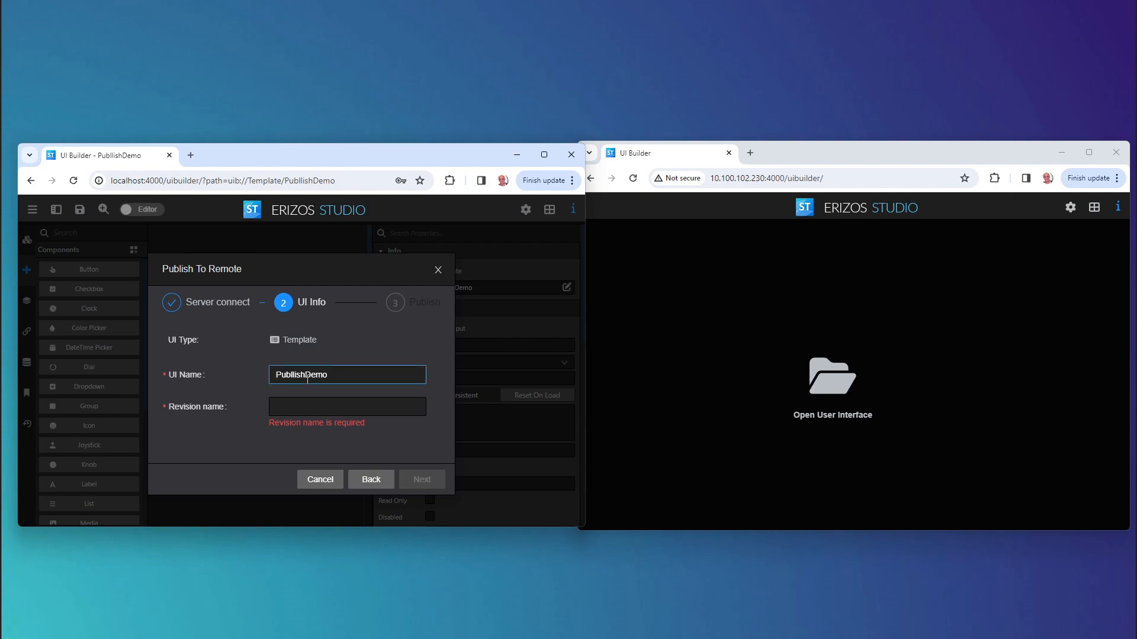
Enter revision name V1 and advance to the publish summary
{"action": "type", "text": "v"}
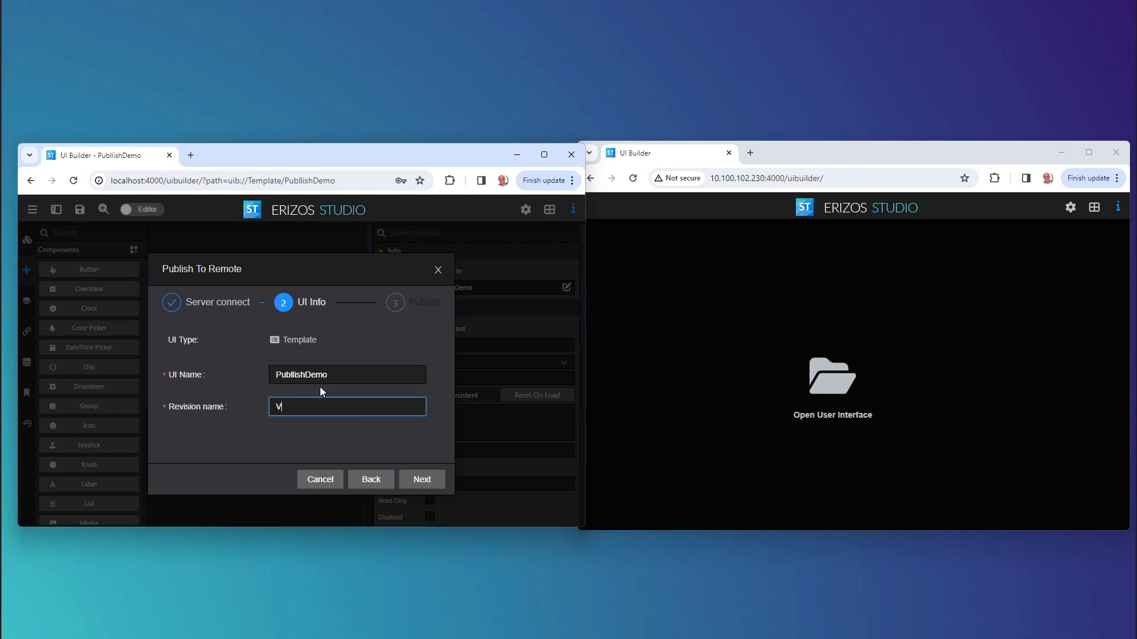
{"action": "type", "text": "1"}
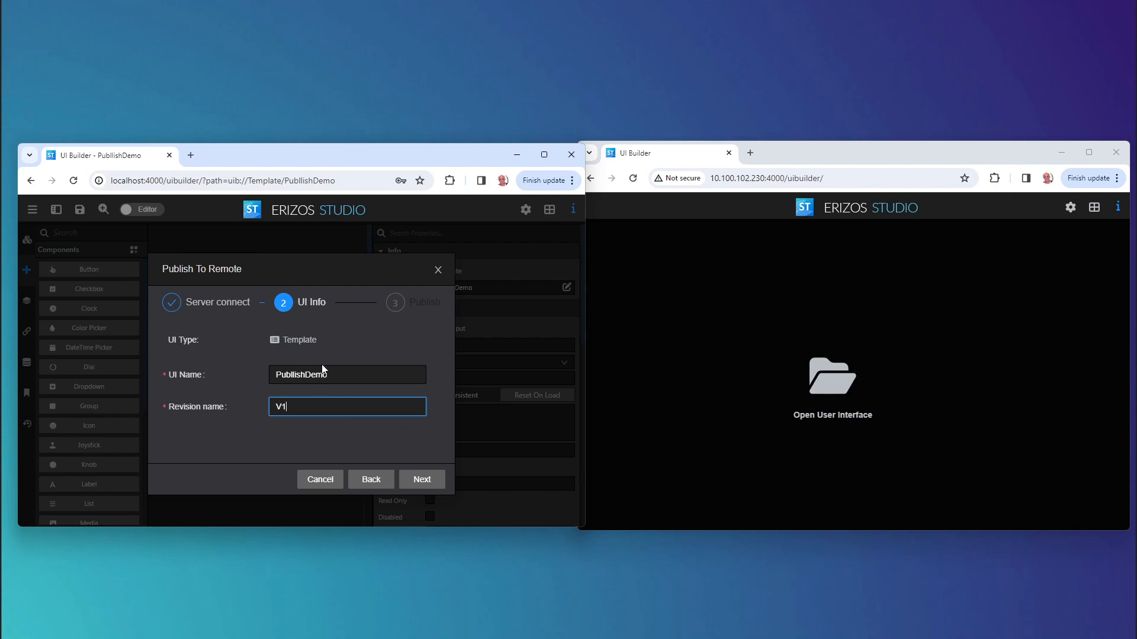
{"action": "left_click", "coordinate": [421, 479]}
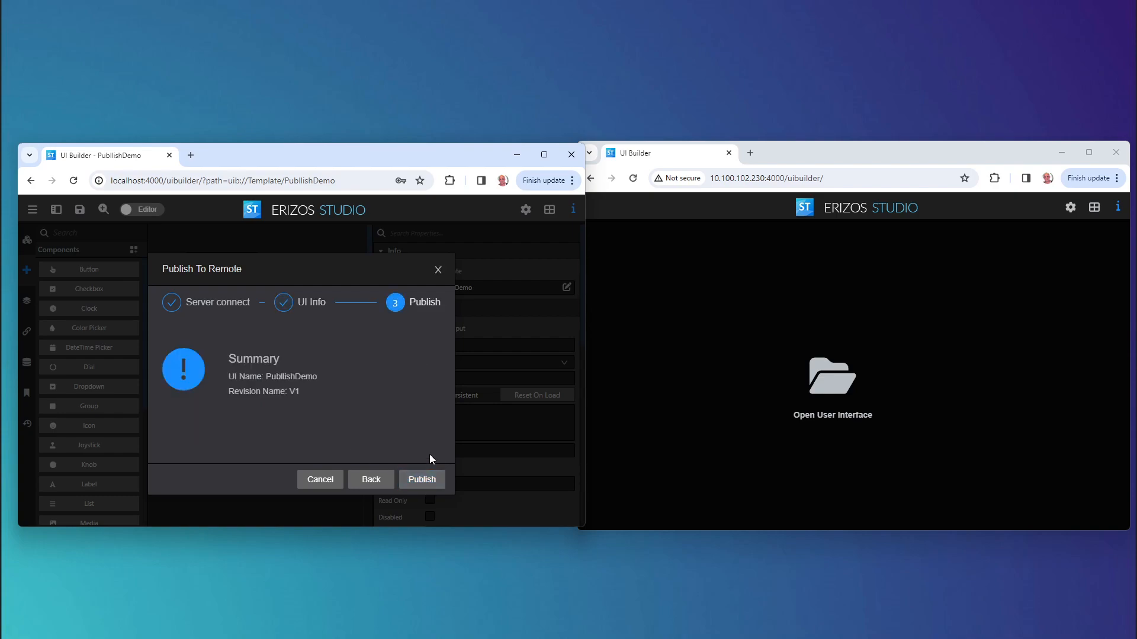
{"action": "mouse_move", "coordinate": [274, 415]}
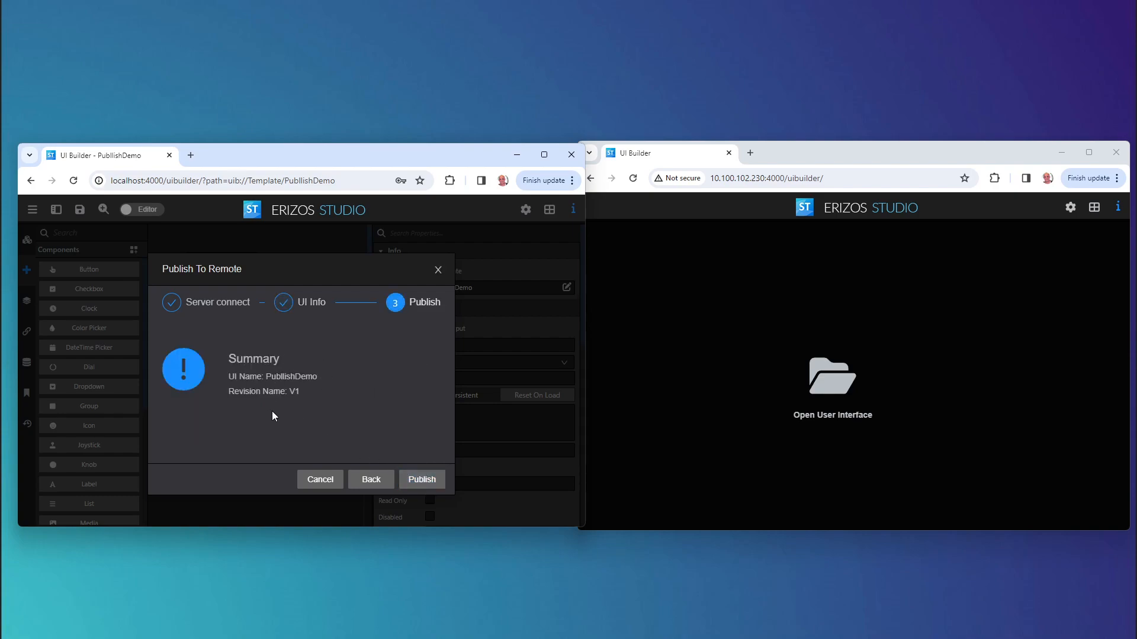
{"action": "mouse_move", "coordinate": [260, 385]}
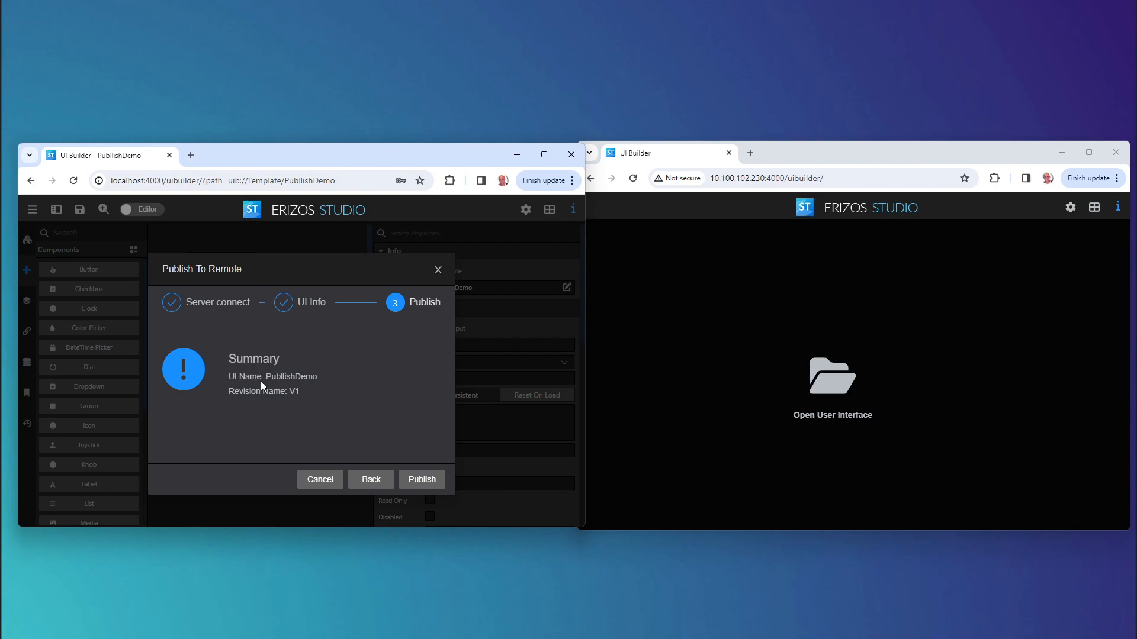
{"action": "mouse_move", "coordinate": [312, 427]}
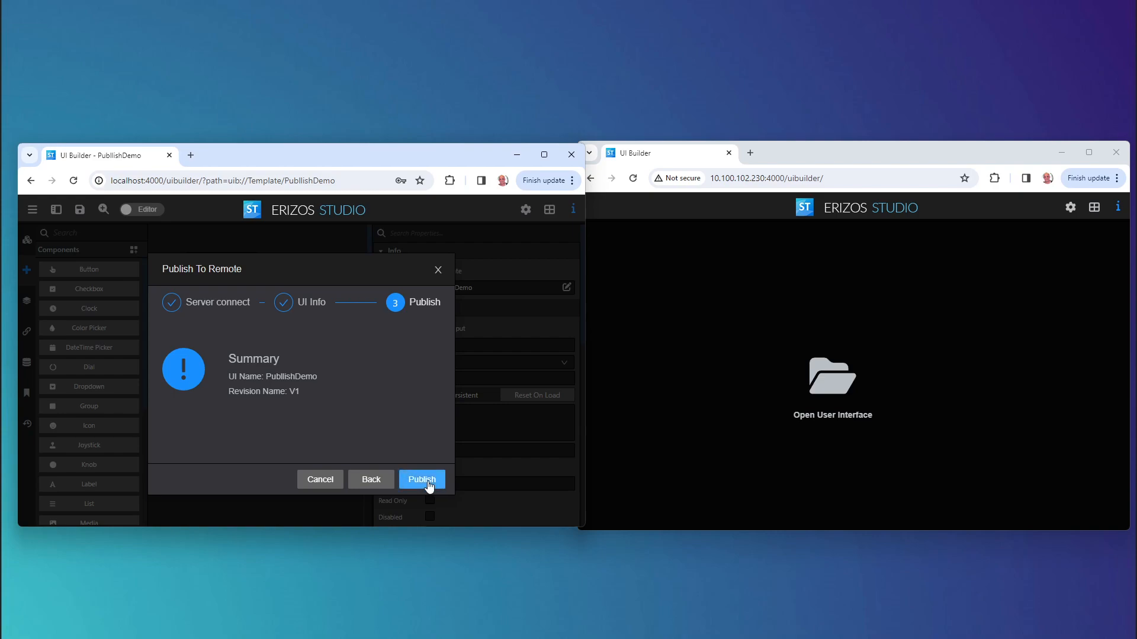
Publish revision V1 to the remote server and finish with Done after success
{"action": "left_click", "coordinate": [421, 480]}
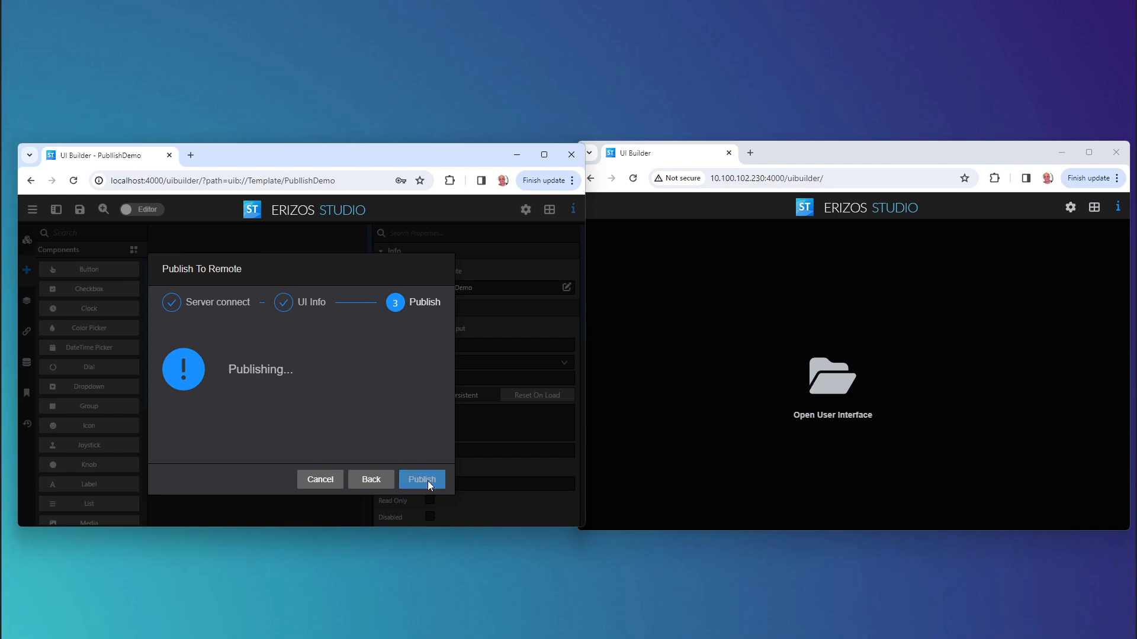
{"action": "left_click", "coordinate": [421, 480]}
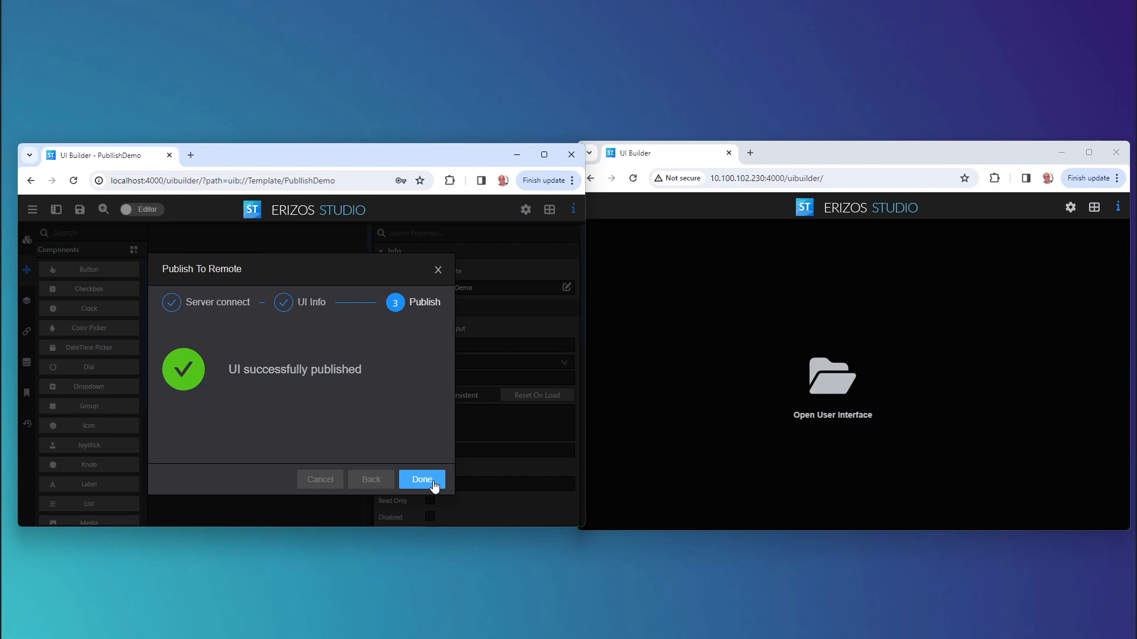
{"action": "left_click", "coordinate": [422, 480]}
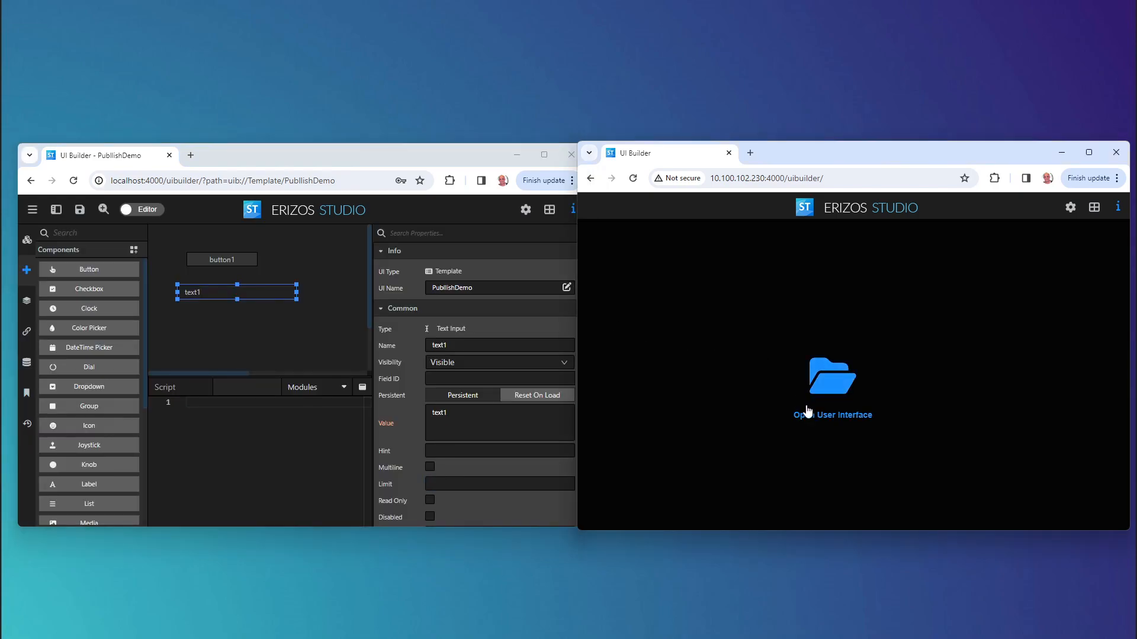
Open PublishDemo from the remote server's User Interfaces list
{"action": "left_click", "coordinate": [832, 377]}
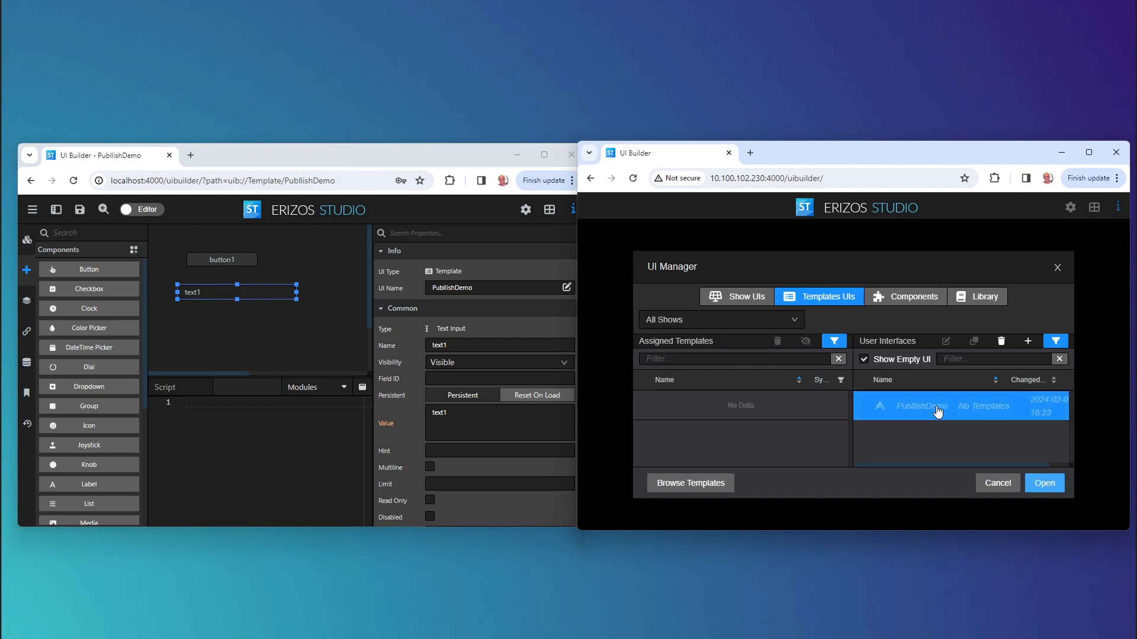
{"action": "left_click", "coordinate": [1043, 483]}
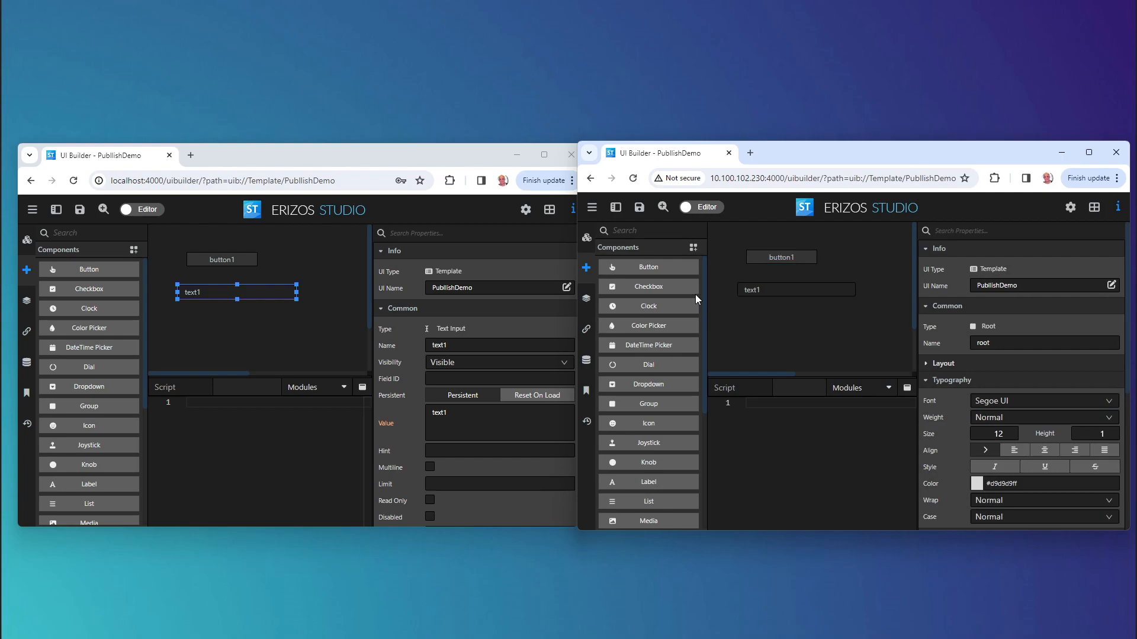
{"action": "mouse_move", "coordinate": [589, 389]}
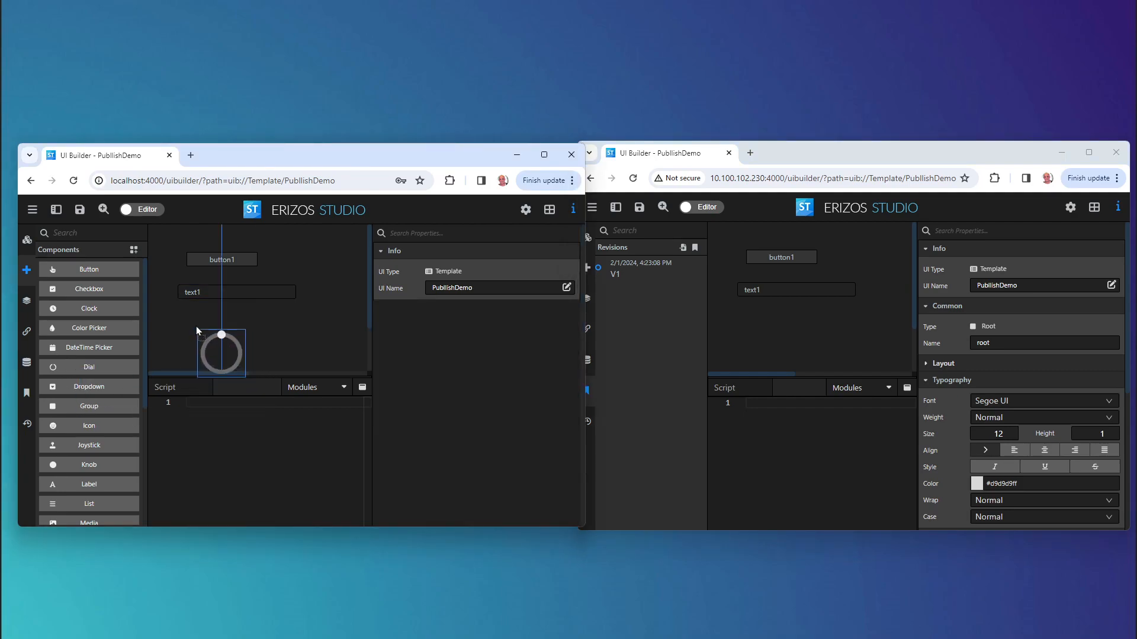
Place a Dial below text1 and bring up the UI file actions menu
{"action": "left_click", "coordinate": [221, 291]}
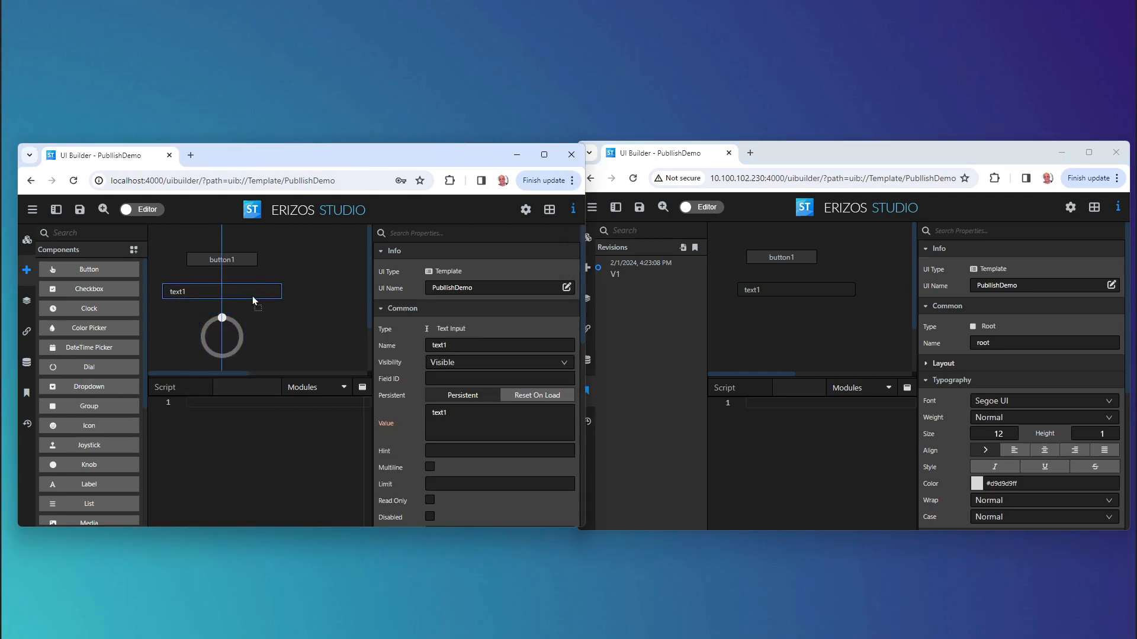
{"action": "left_click", "coordinate": [221, 291]}
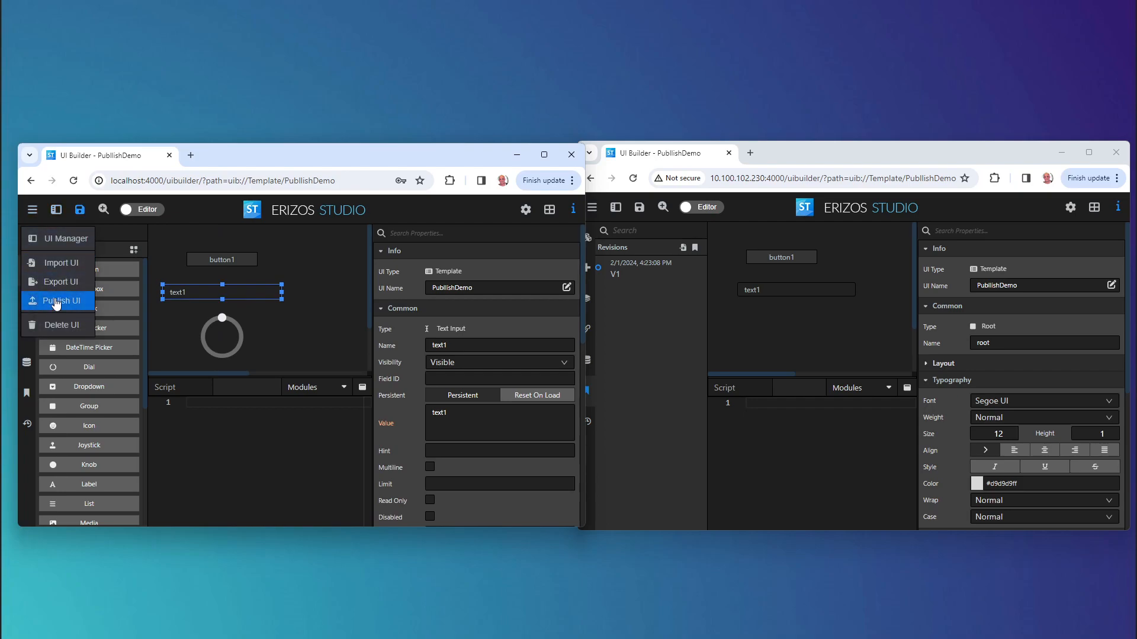
Start Publish UI and connect to server 10.100.102.230:4000
{"action": "left_click", "coordinate": [63, 301]}
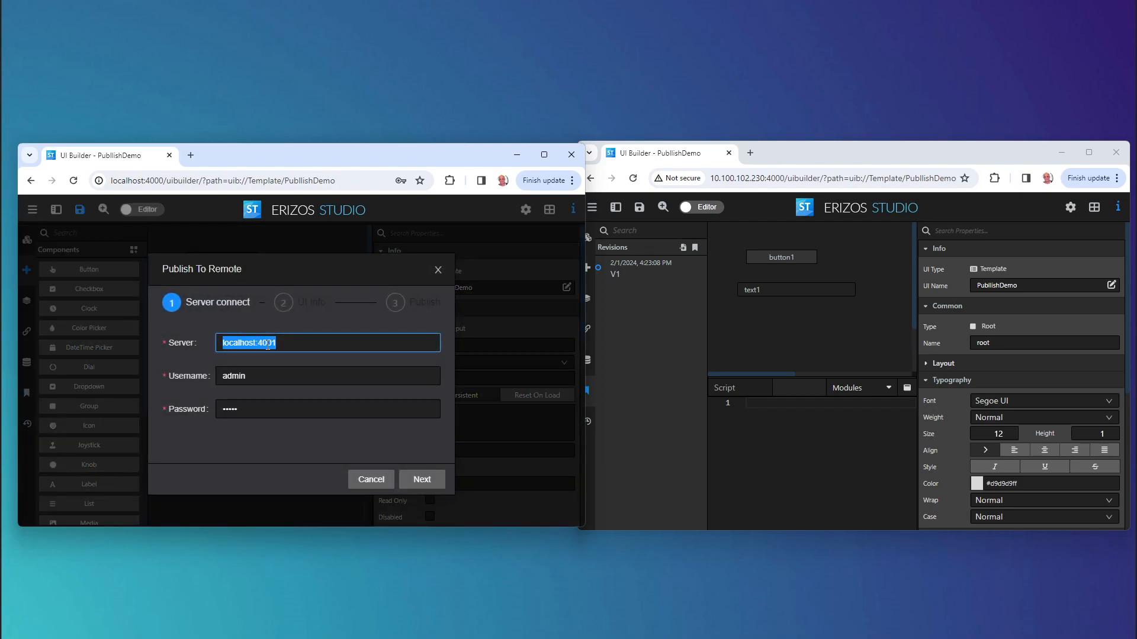
{"action": "type", "text": "10.100.102.3"}
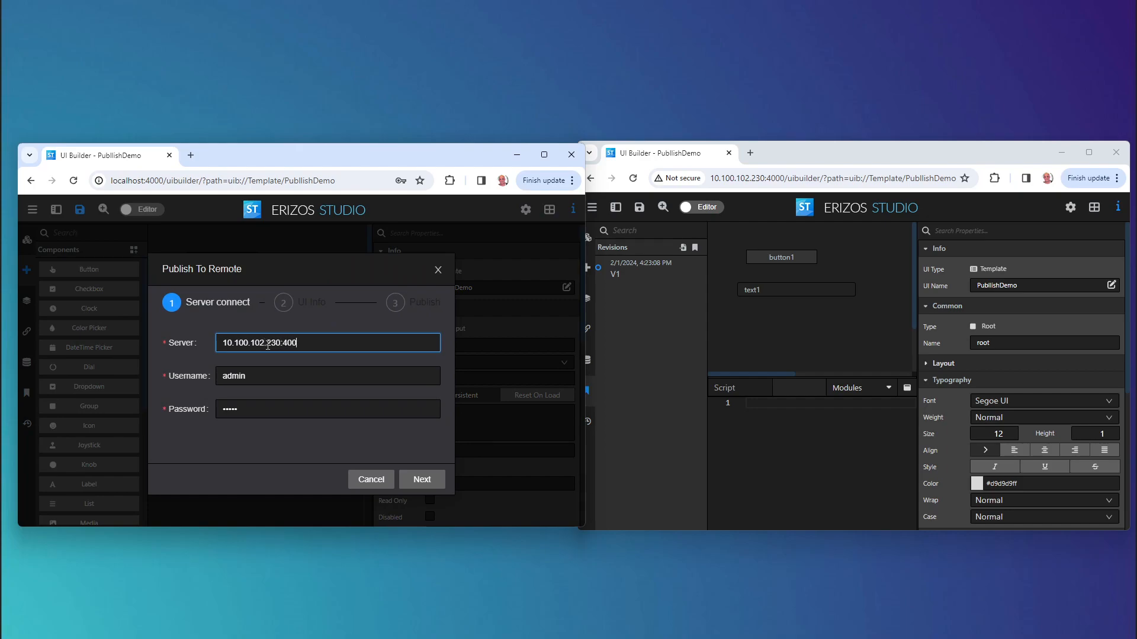
{"action": "left_click", "coordinate": [421, 479]}
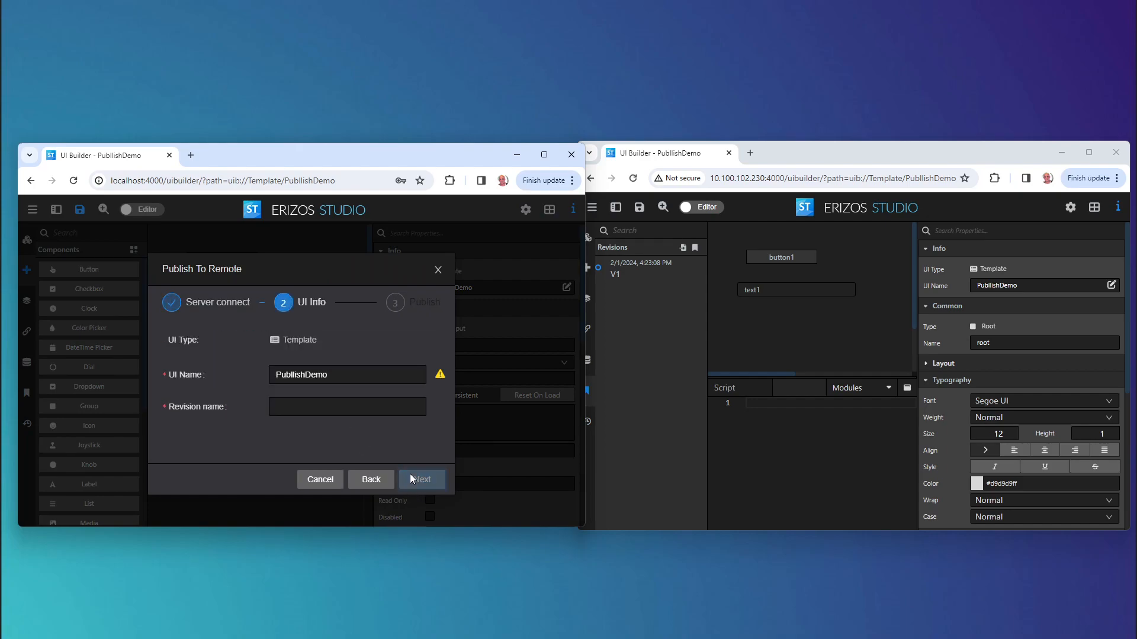
{"action": "left_click", "coordinate": [422, 479]}
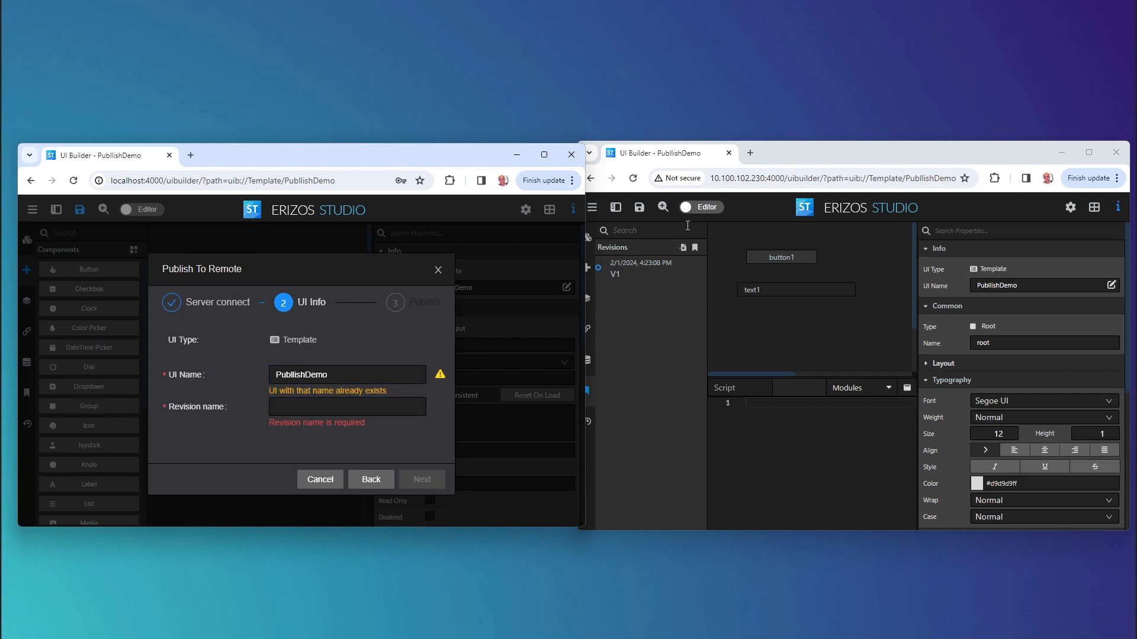
{"action": "mouse_move", "coordinate": [843, 309]}
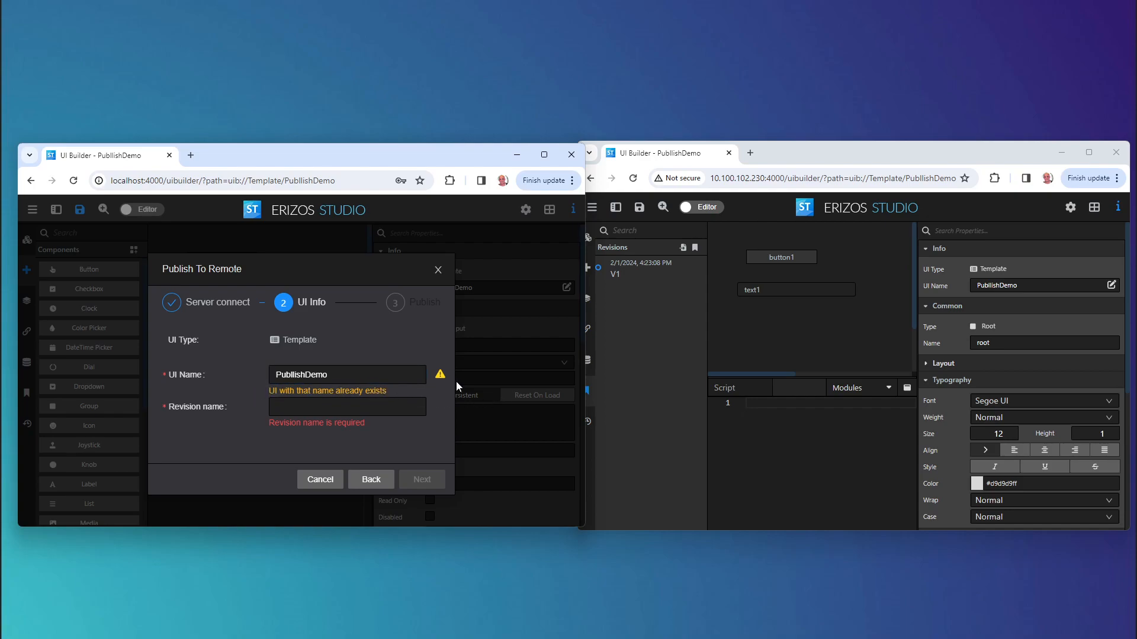
Name the revision V2, publish it to the remote server and finish with Done
{"action": "left_click", "coordinate": [347, 406]}
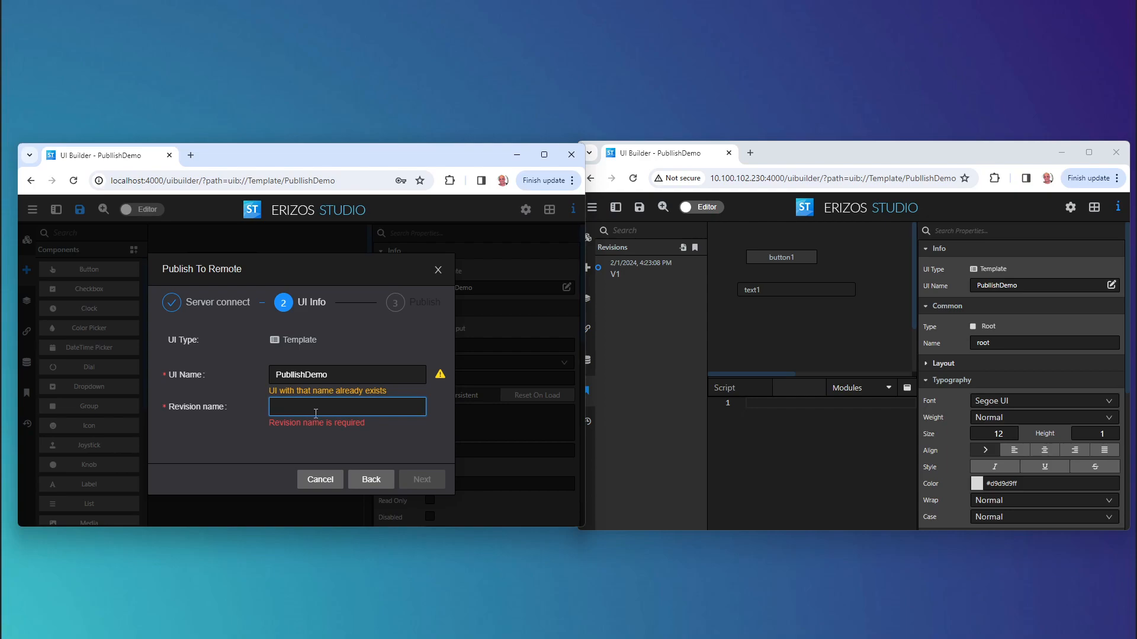
{"action": "type", "text": "V2"}
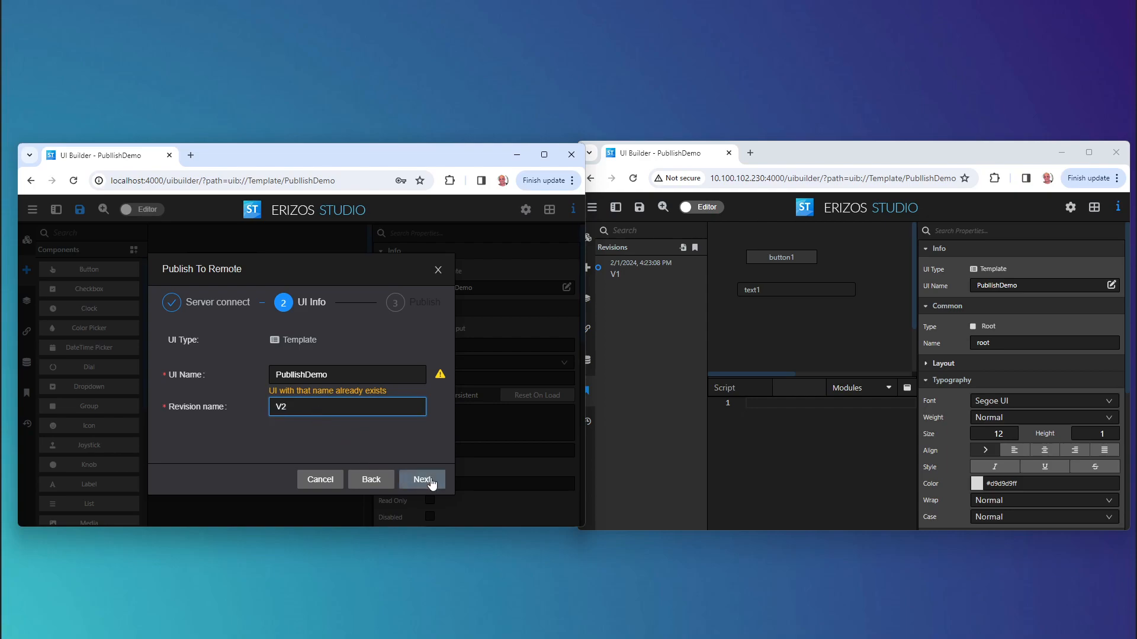
{"action": "left_click", "coordinate": [421, 480]}
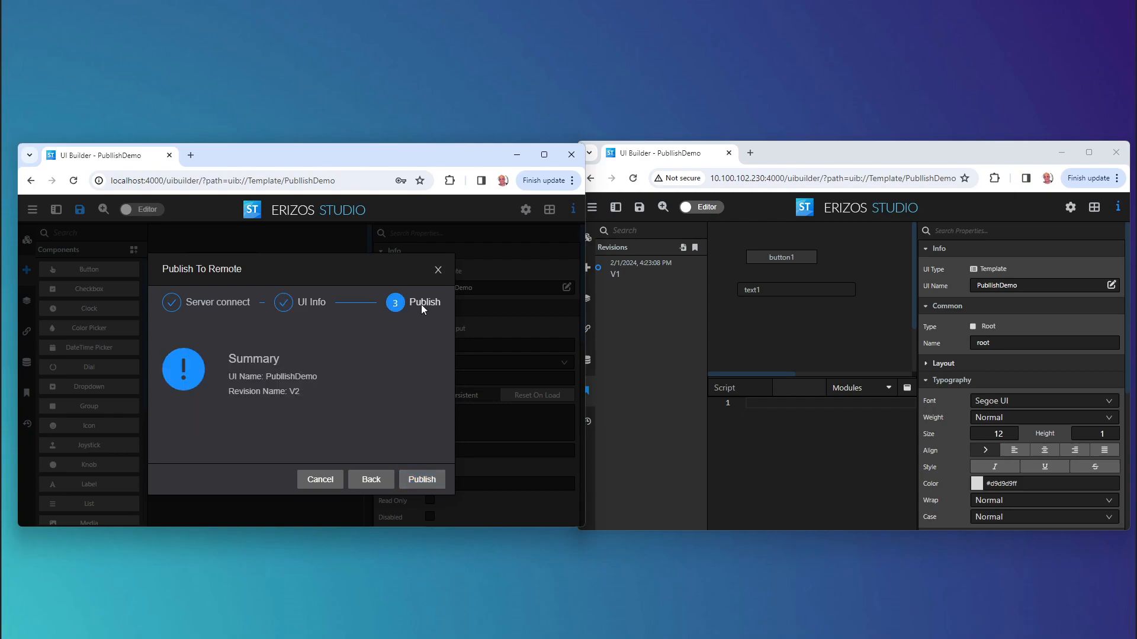
{"action": "mouse_move", "coordinate": [455, 496]}
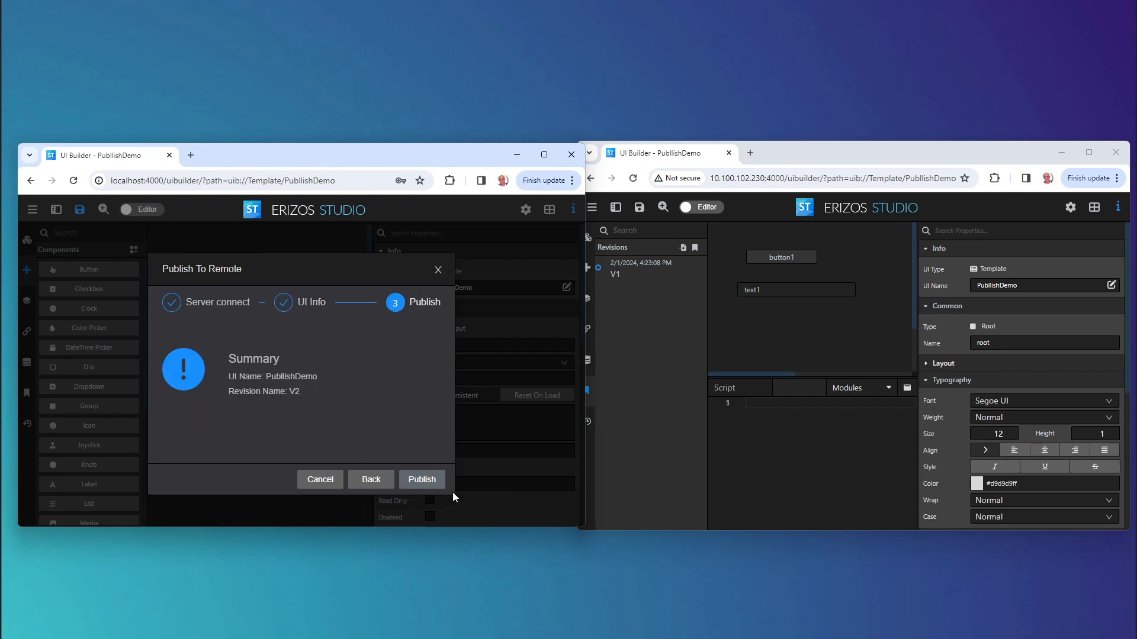
{"action": "left_click", "coordinate": [421, 479]}
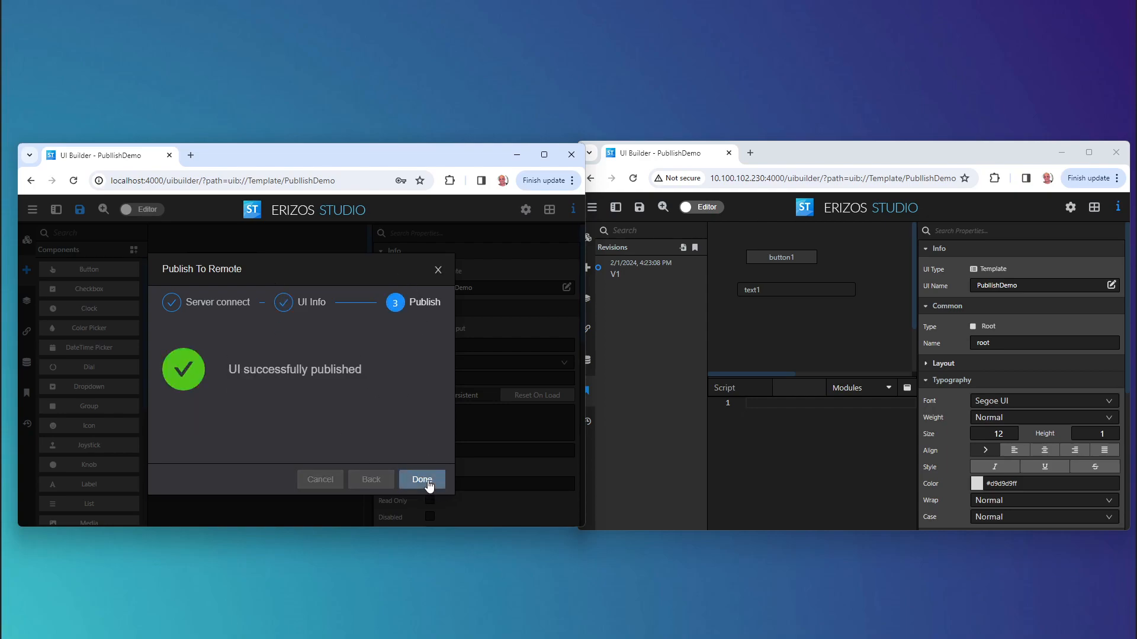
{"action": "left_click", "coordinate": [421, 480]}
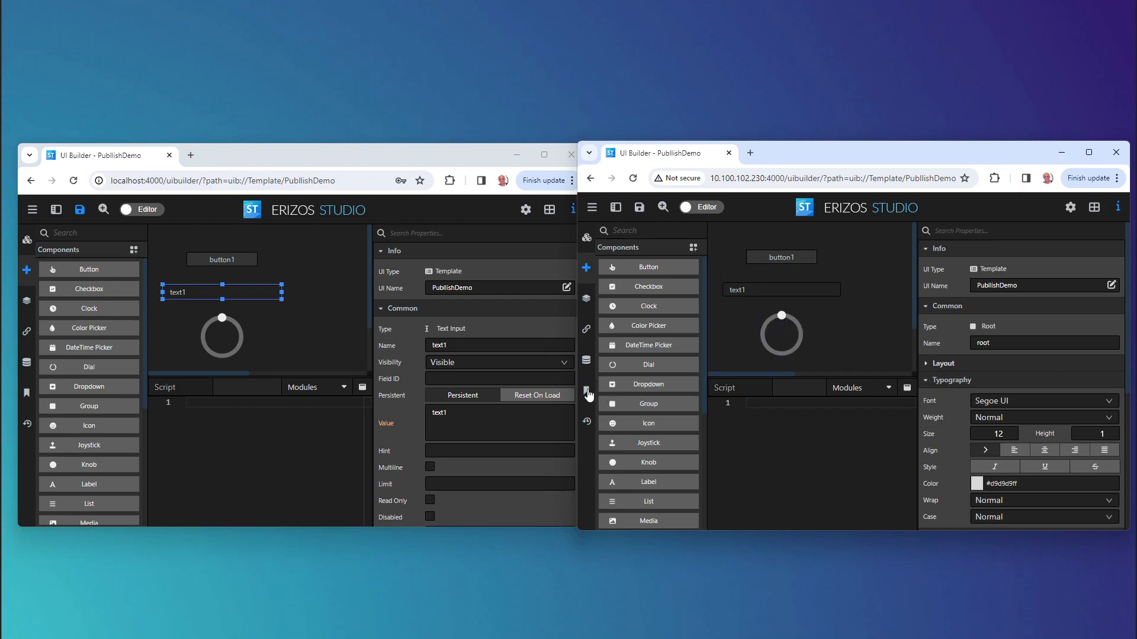
Show the remote revision history and load revision V1 (without the dial)
{"action": "left_click", "coordinate": [586, 392]}
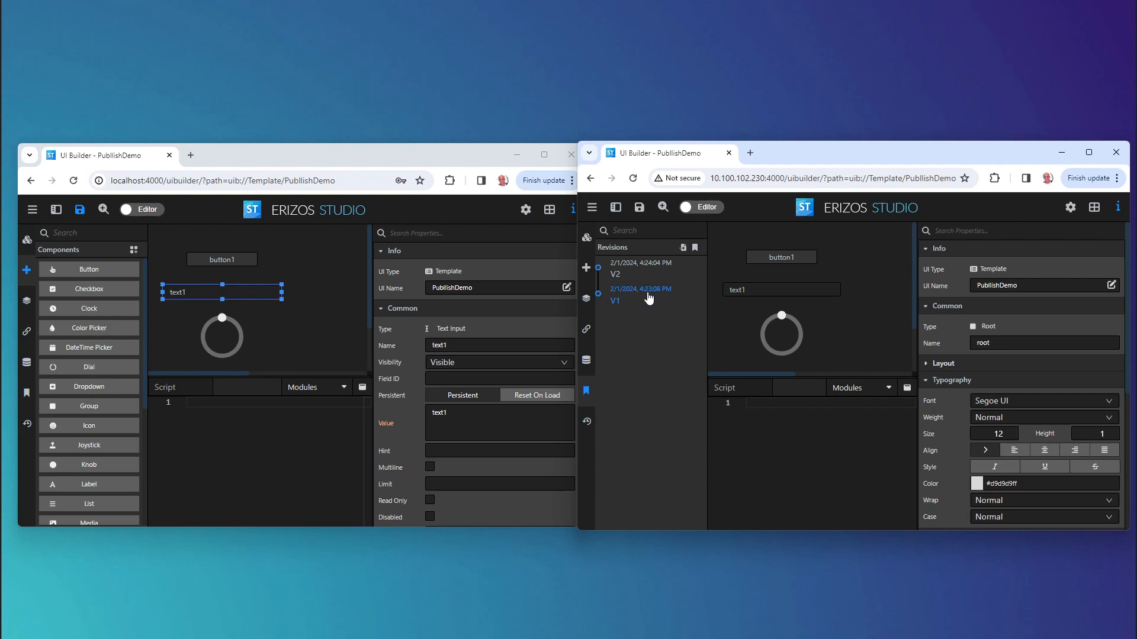
{"action": "left_click", "coordinate": [640, 293]}
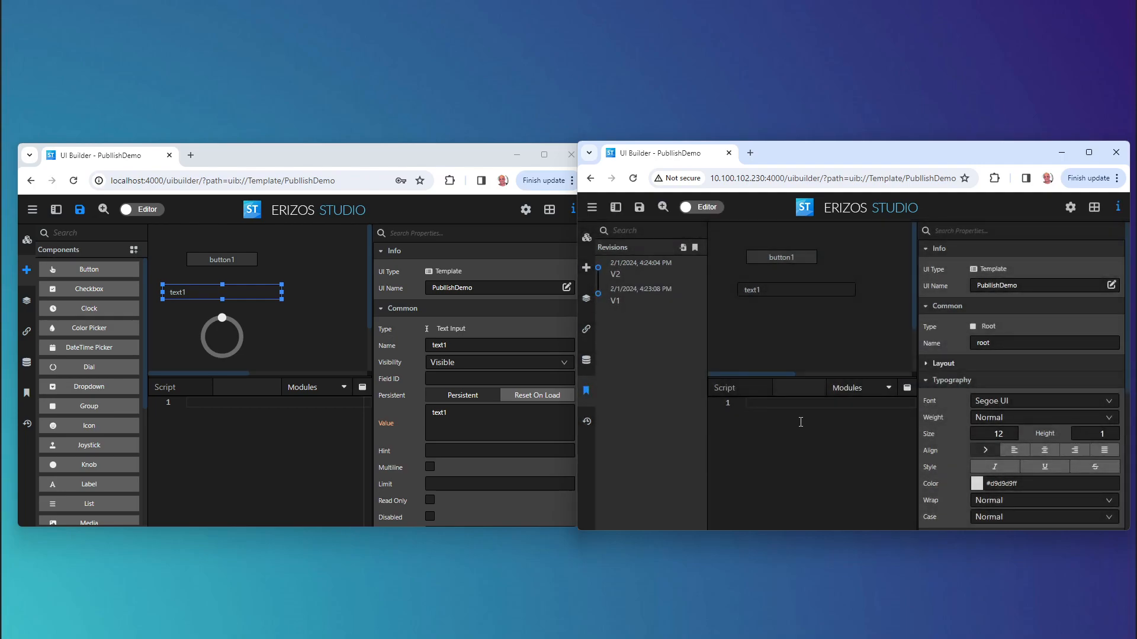
{"action": "mouse_move", "coordinate": [781, 351]}
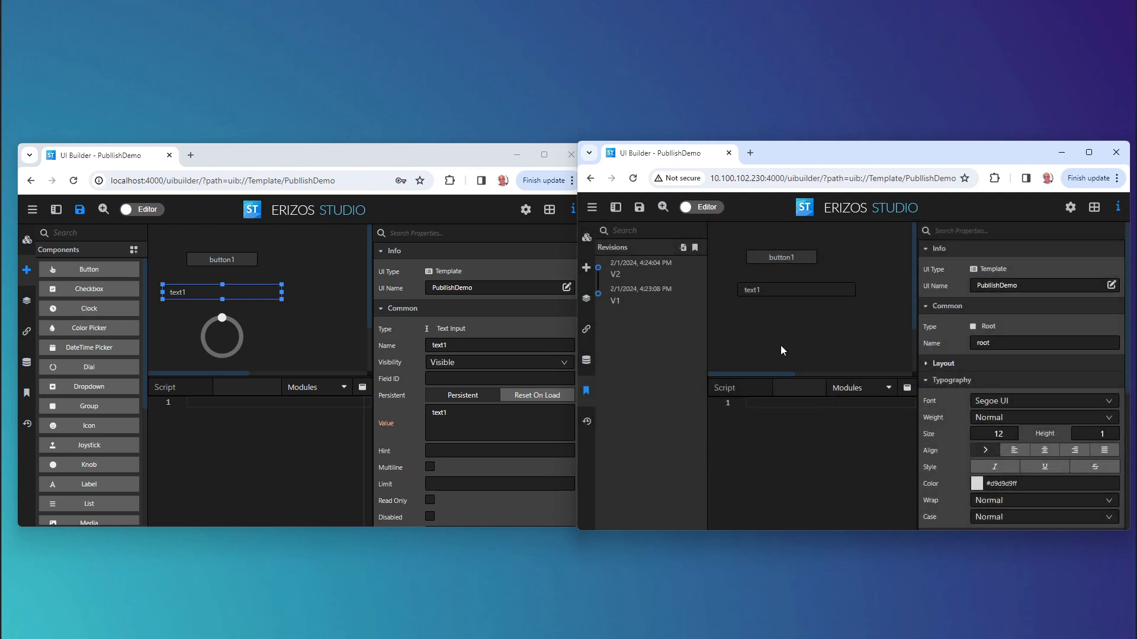
{"action": "mouse_move", "coordinate": [652, 274]}
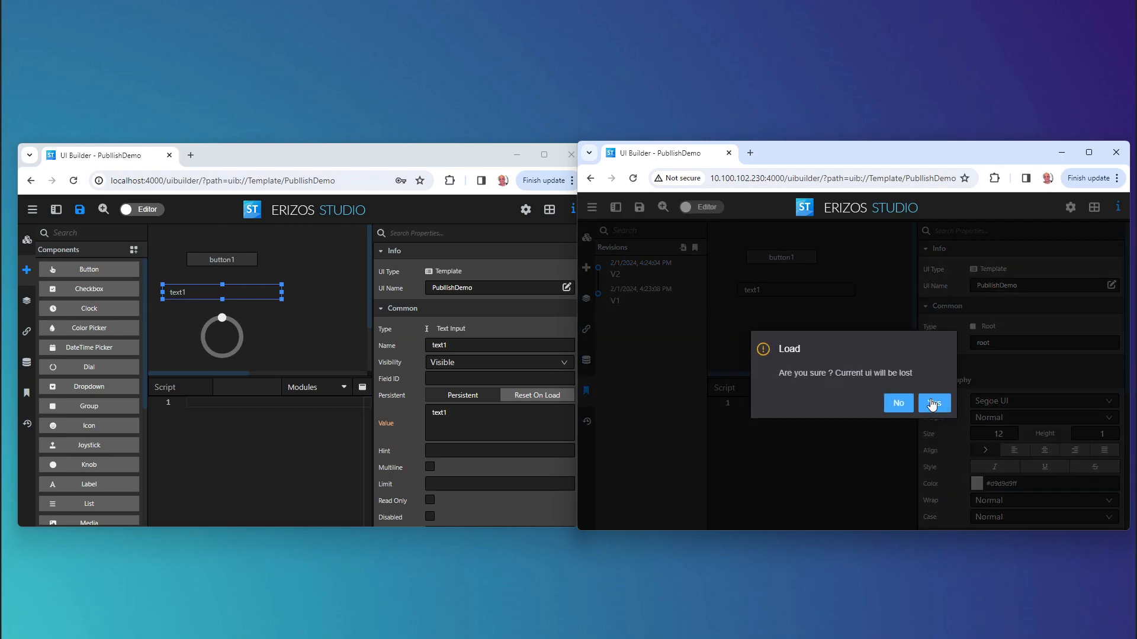
{"action": "left_click", "coordinate": [935, 403]}
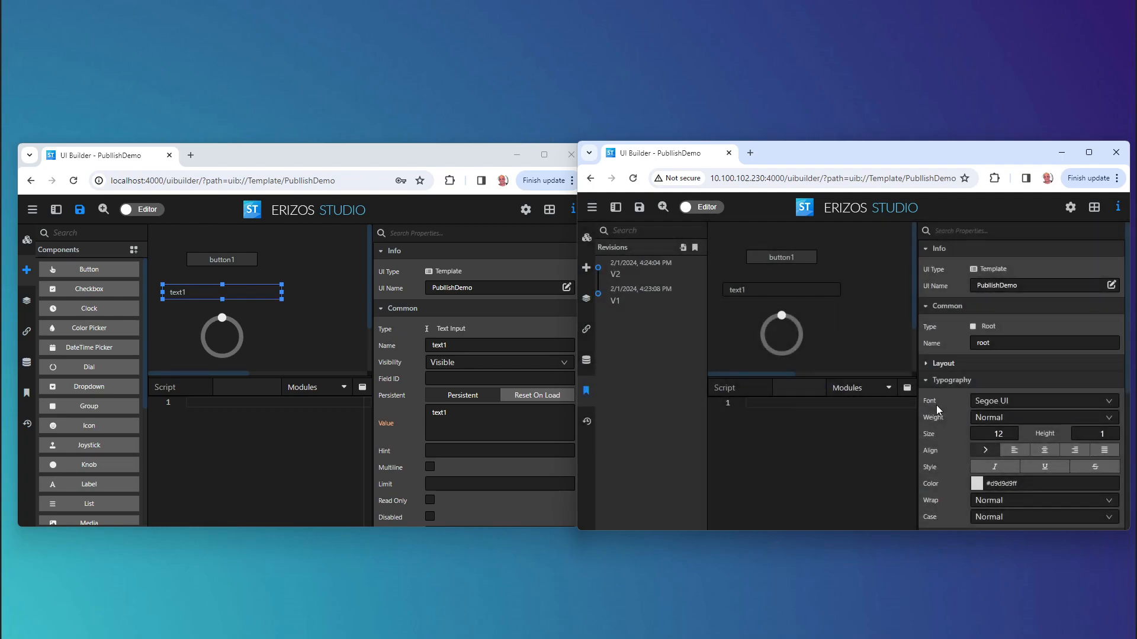
{"action": "mouse_move", "coordinate": [779, 433]}
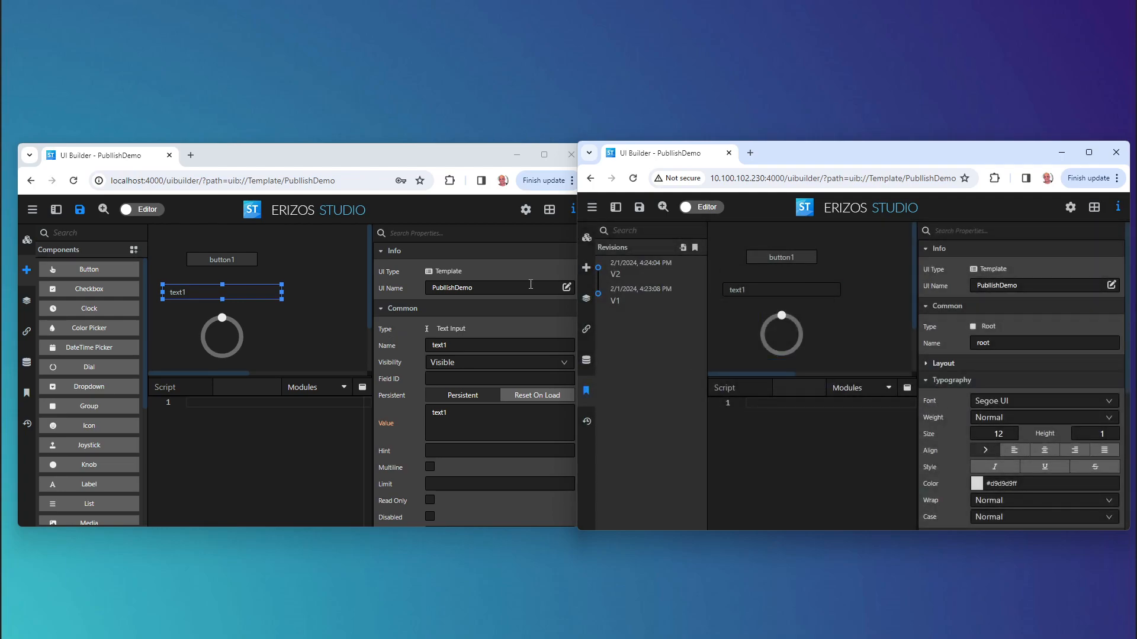
{"action": "mouse_move", "coordinate": [575, 320]}
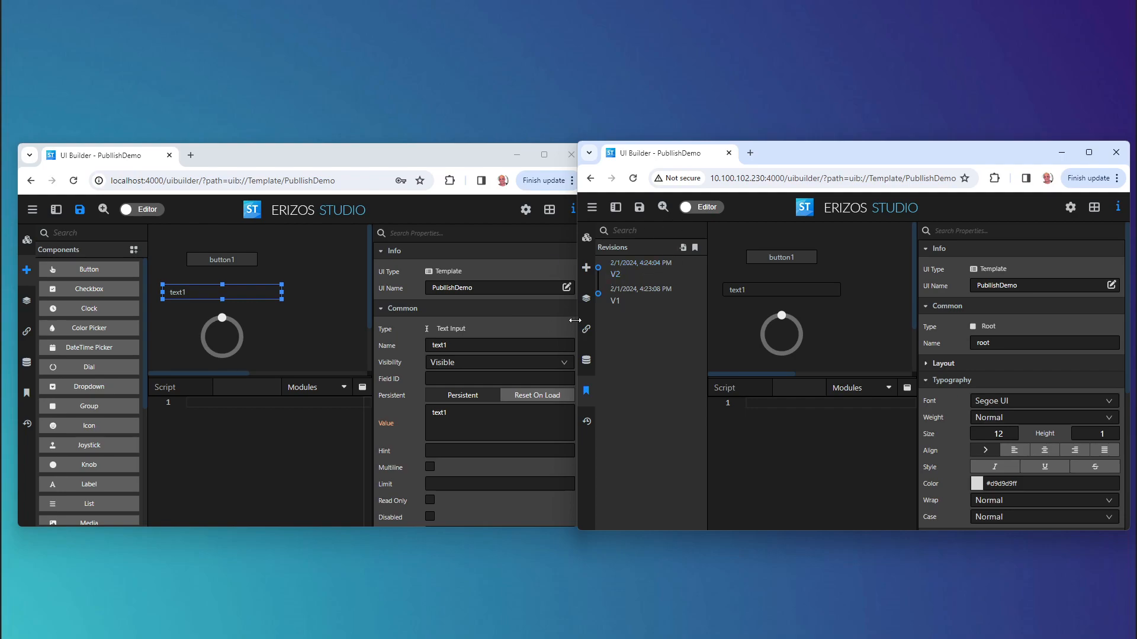
{"action": "mouse_move", "coordinate": [587, 269]}
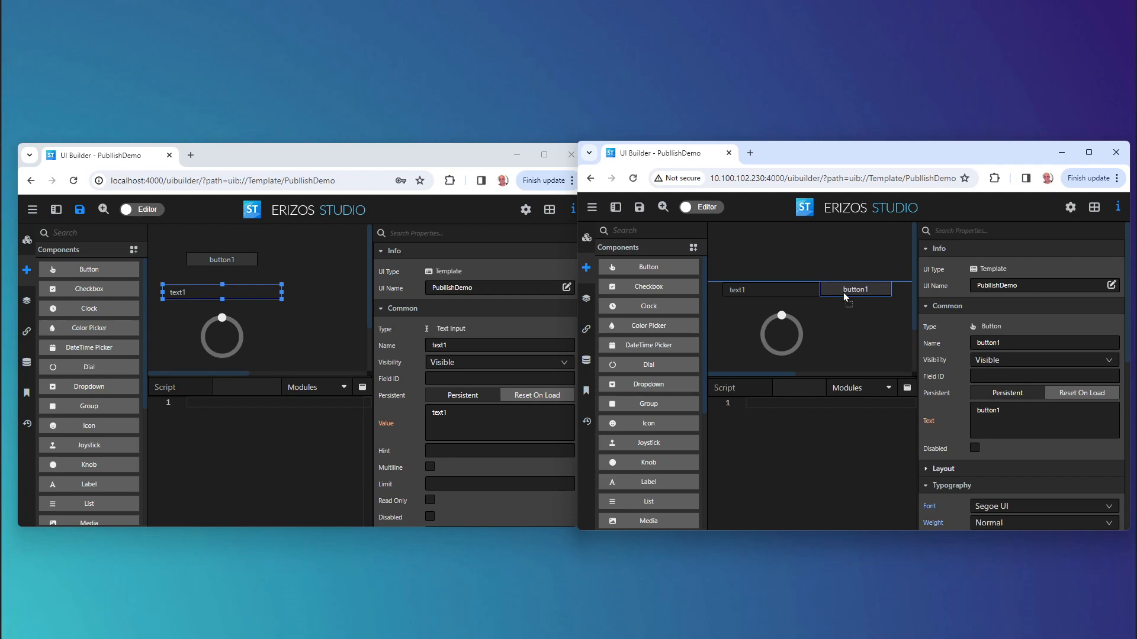
Move button1 beside text1 on the remote and add a joystick beside the circle locally
{"action": "left_click", "coordinate": [855, 288]}
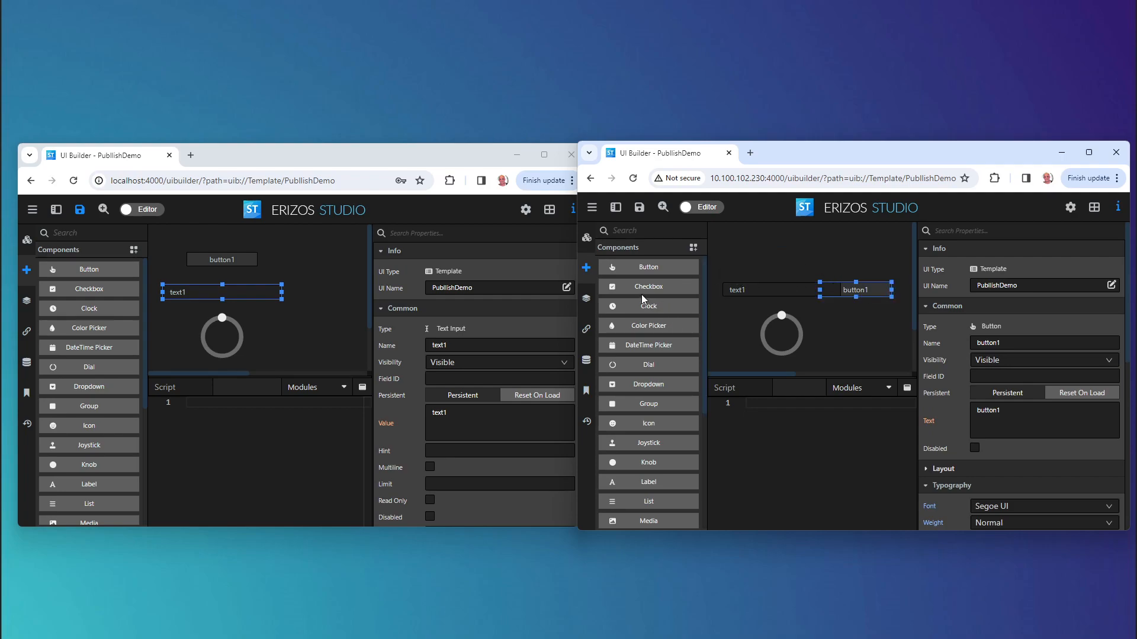
{"action": "mouse_move", "coordinate": [651, 423]}
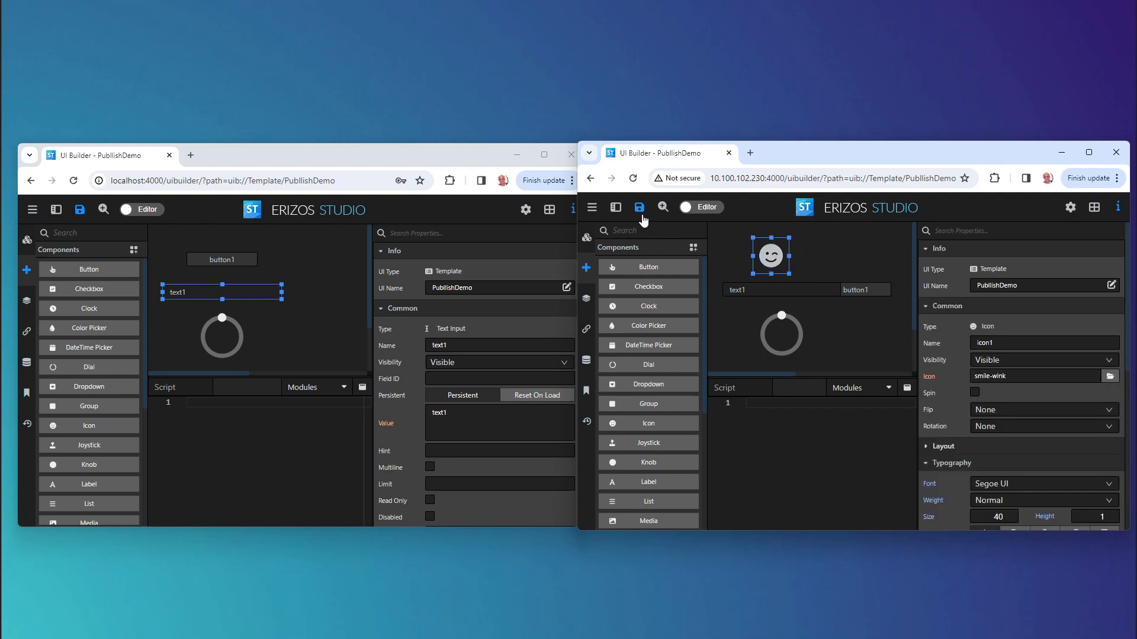
{"action": "mouse_move", "coordinate": [79, 332]}
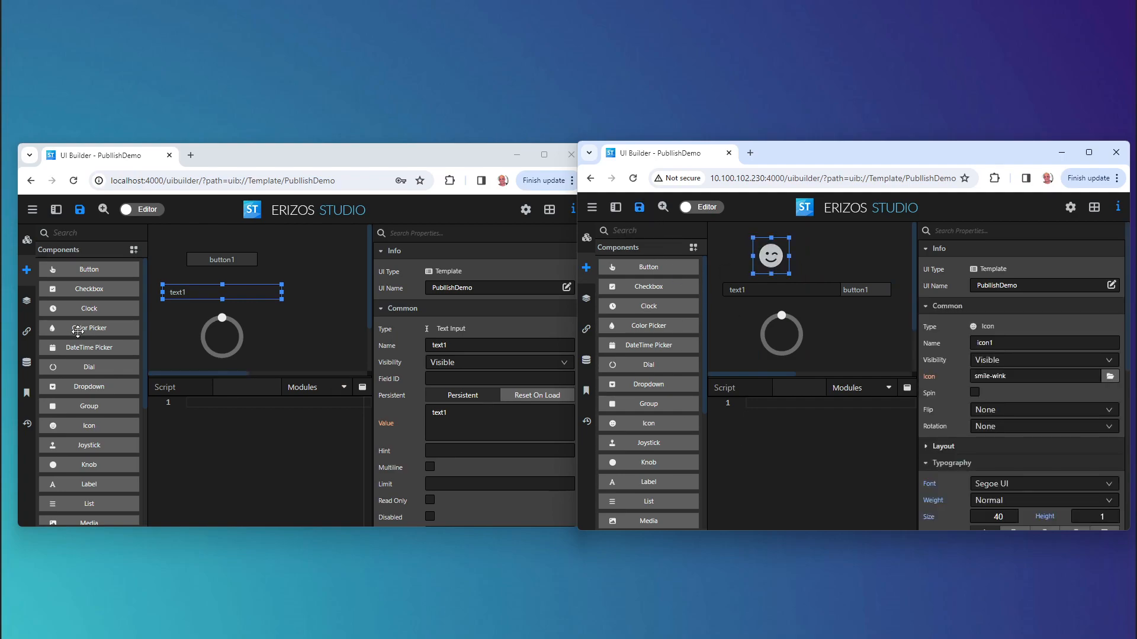
{"action": "mouse_move", "coordinate": [91, 425]}
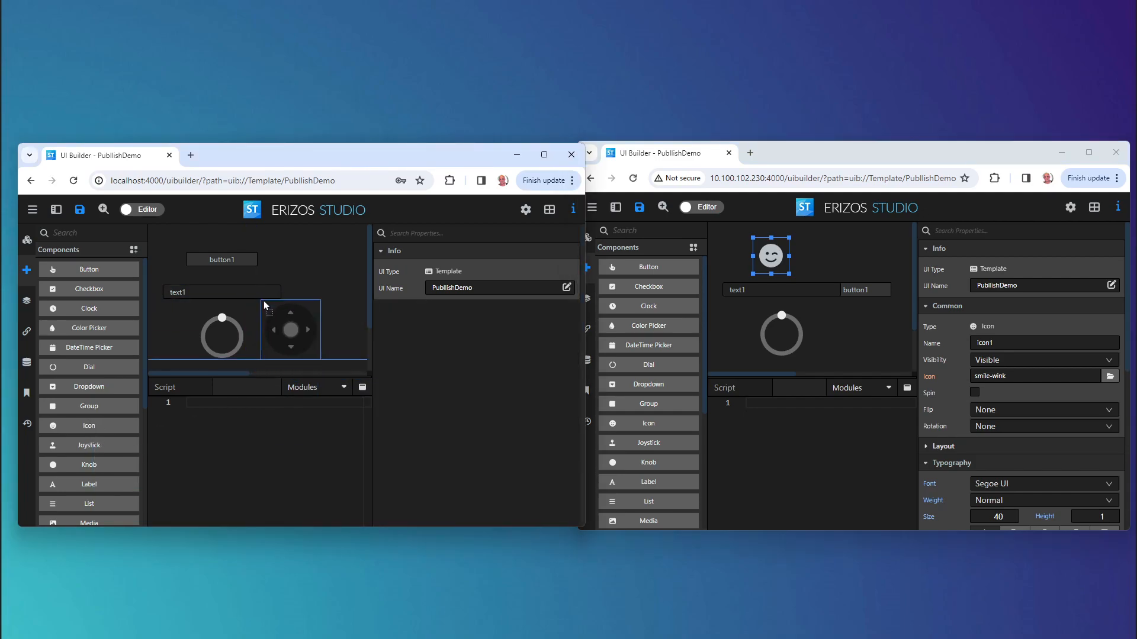
{"action": "left_click", "coordinate": [283, 337]}
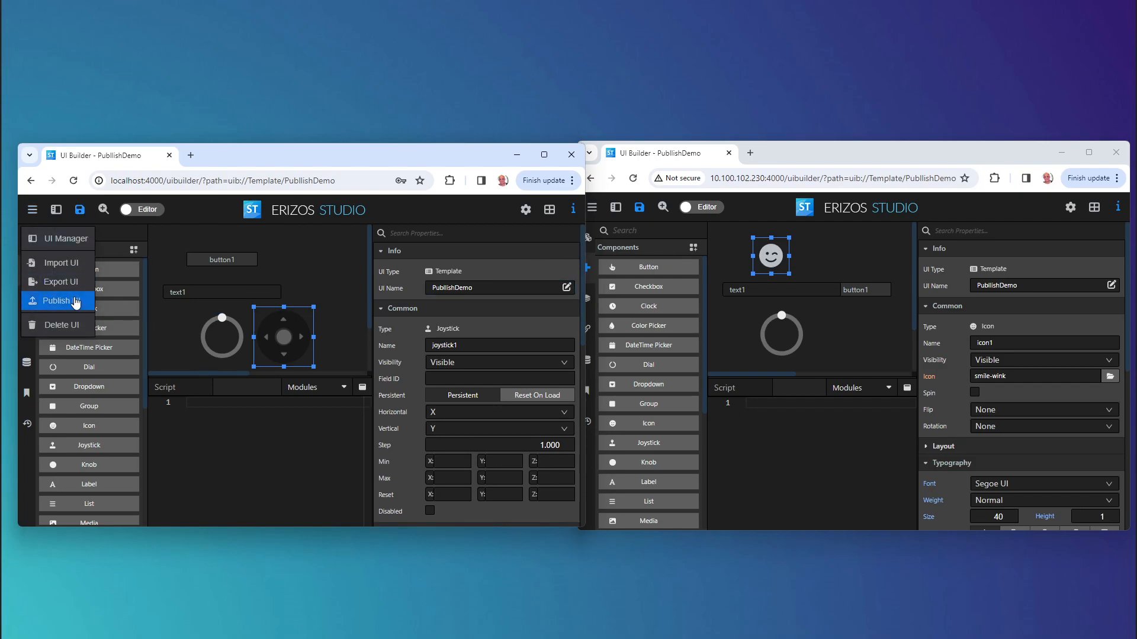
Point publishing at the remote production server 10.1001:4000
{"action": "left_click", "coordinate": [61, 301]}
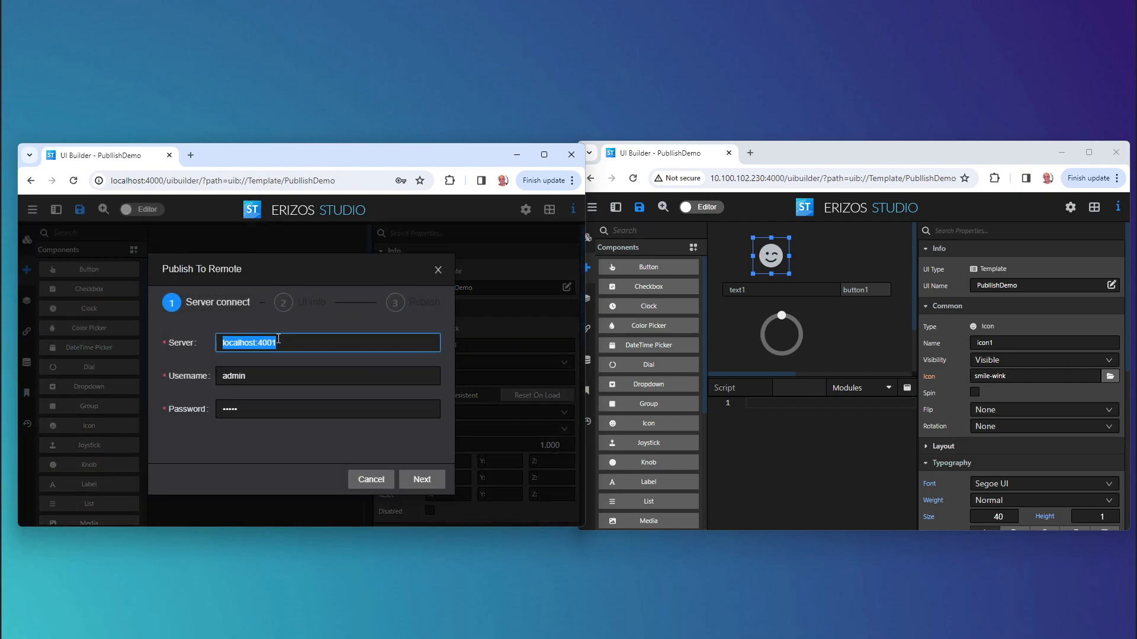
{"action": "type", "text": "10.1001"}
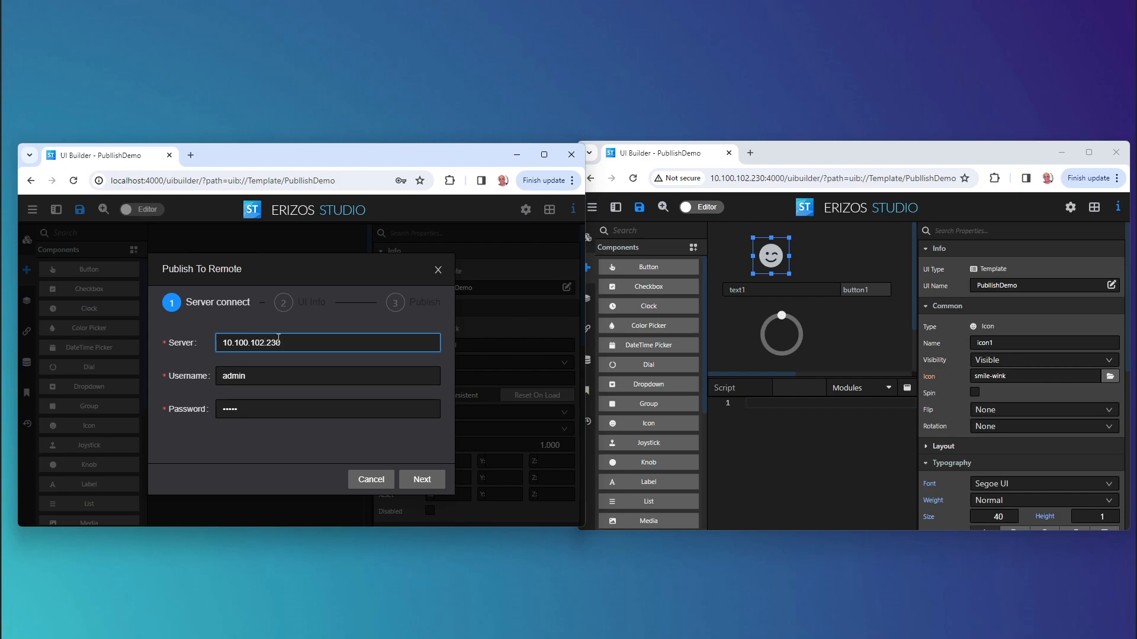
{"action": "type", "text": ":4000"}
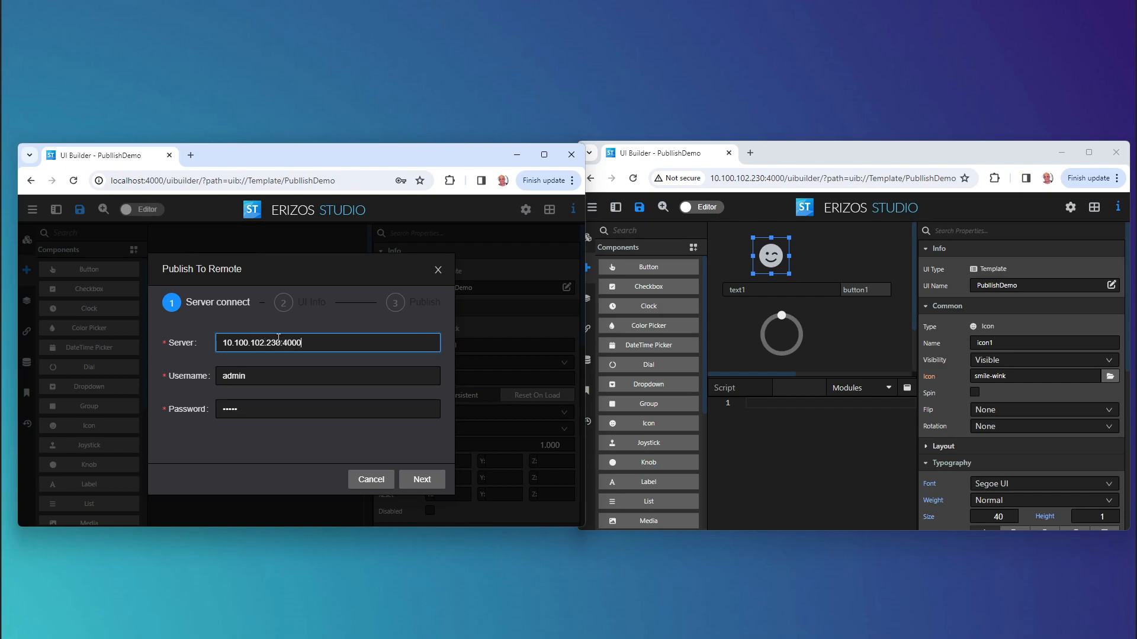
{"action": "left_click", "coordinate": [421, 479]}
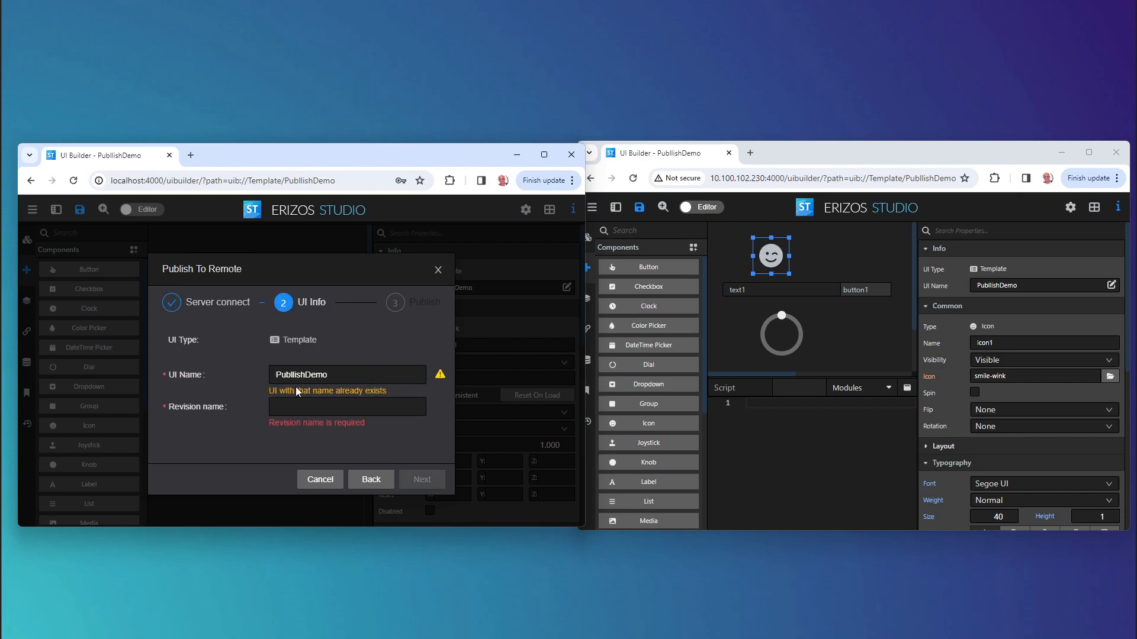
Name the new PublishDemo revision V3 and continue to the publish step
{"action": "left_click", "coordinate": [346, 406]}
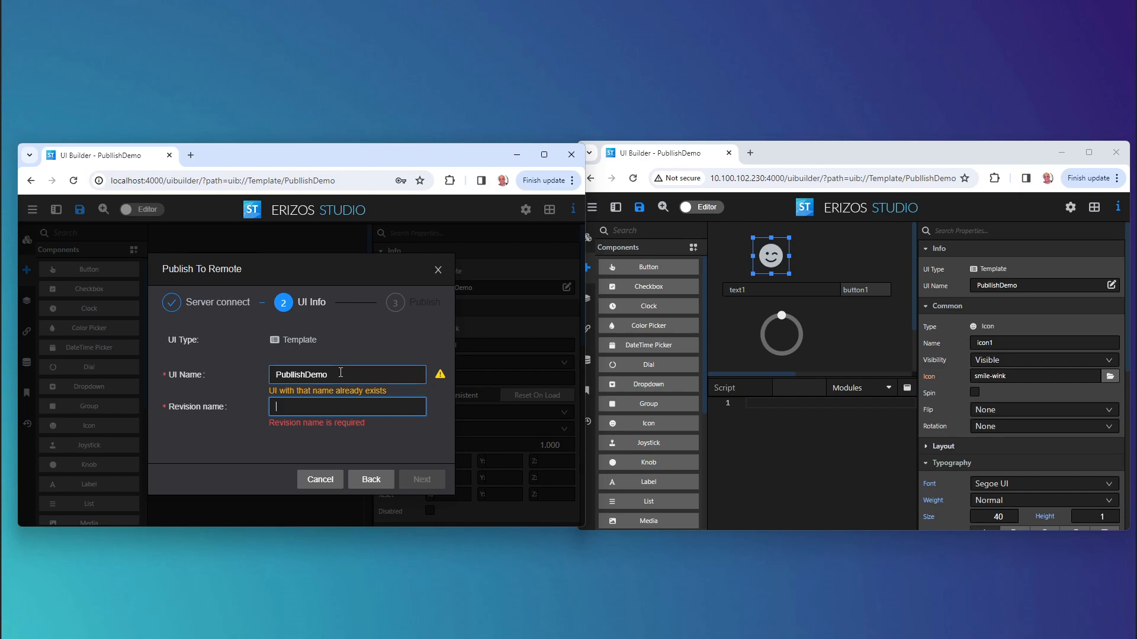
{"action": "type", "text": "V"}
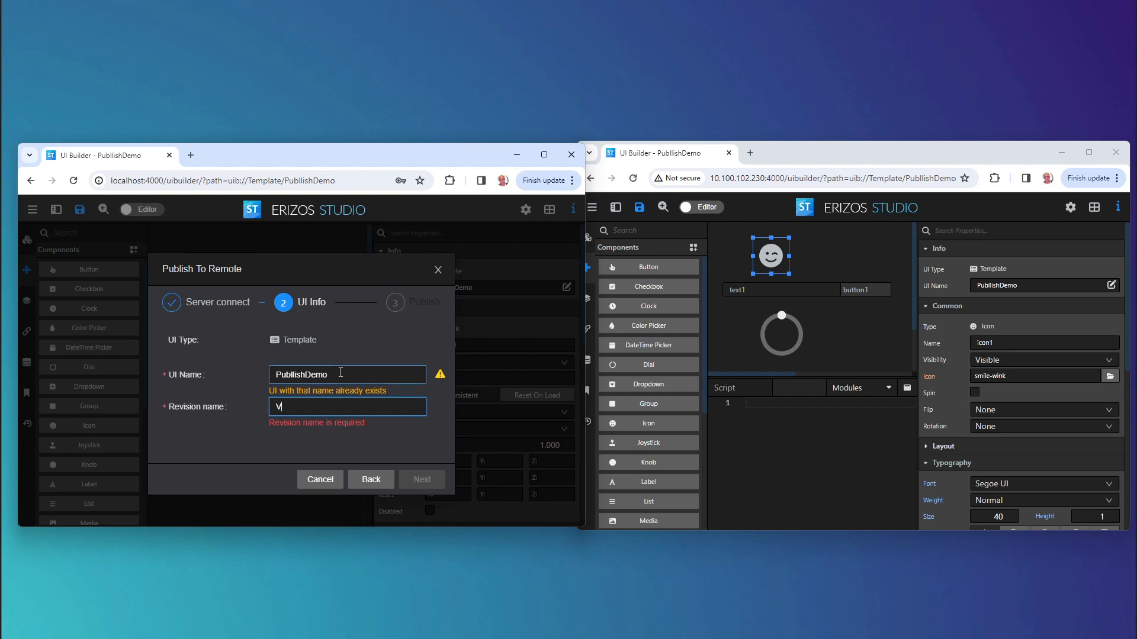
{"action": "type", "text": "3"}
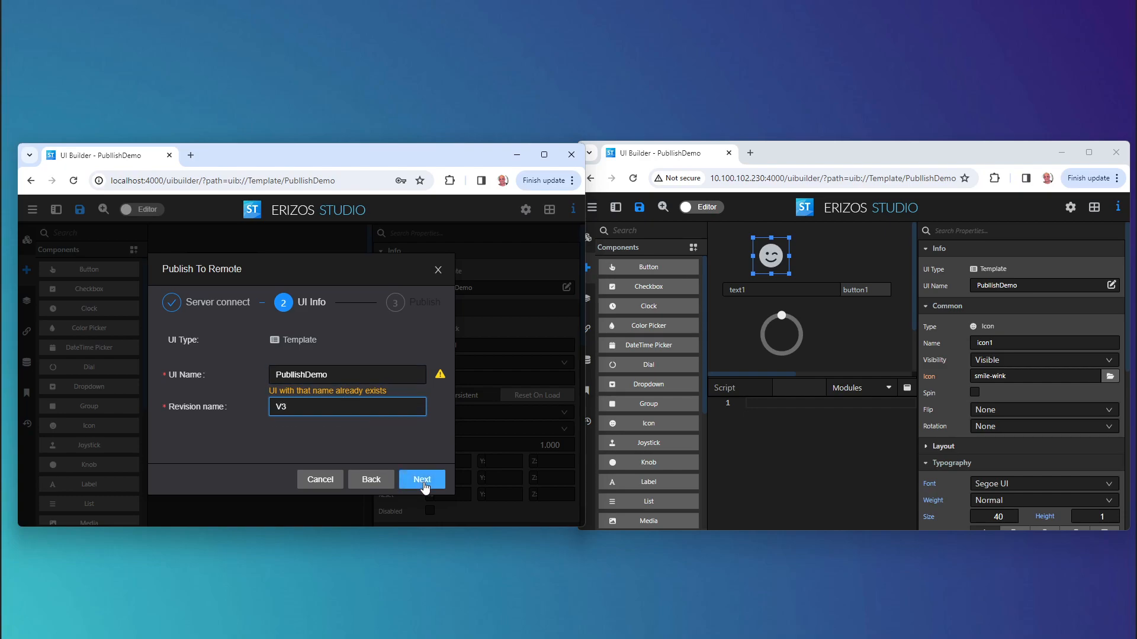
{"action": "left_click", "coordinate": [422, 479]}
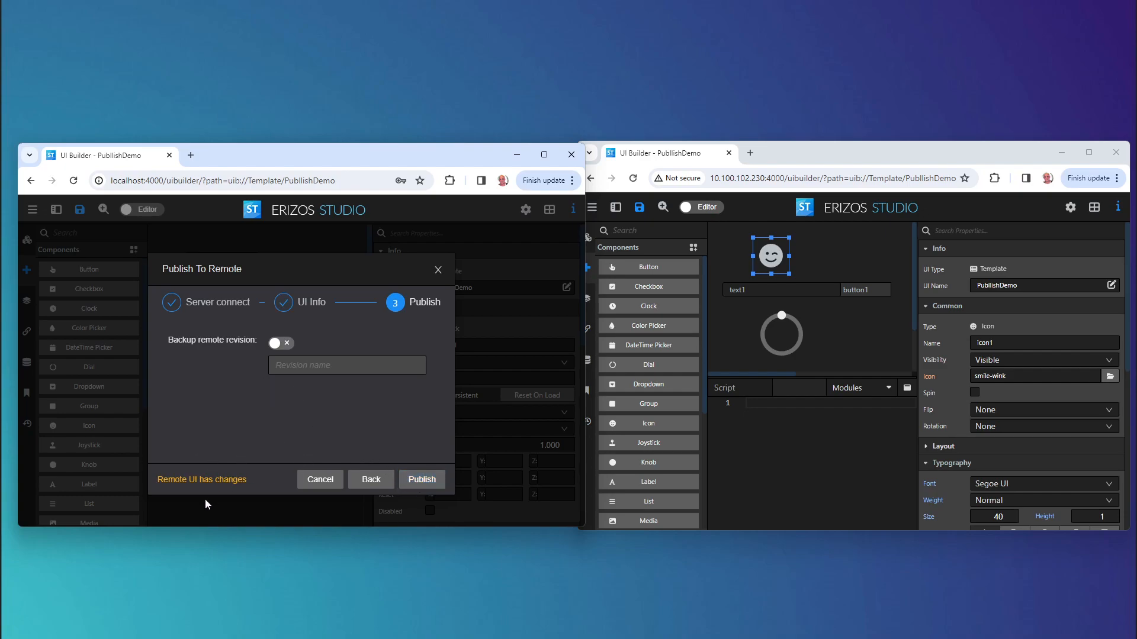
{"action": "mouse_move", "coordinate": [877, 340]}
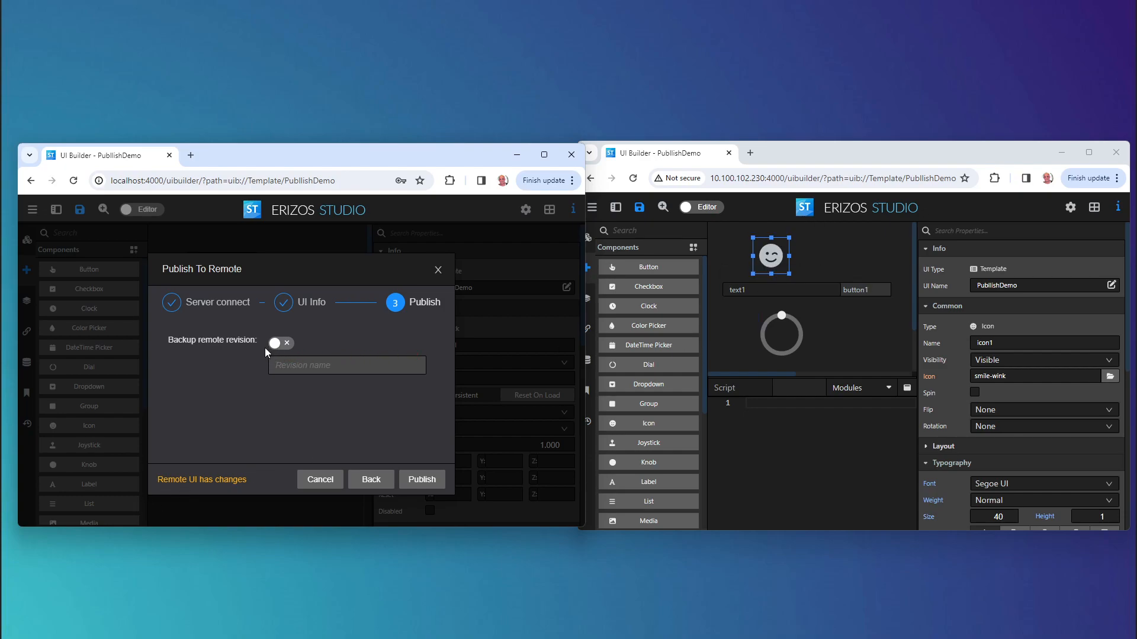
{"action": "mouse_move", "coordinate": [276, 355]}
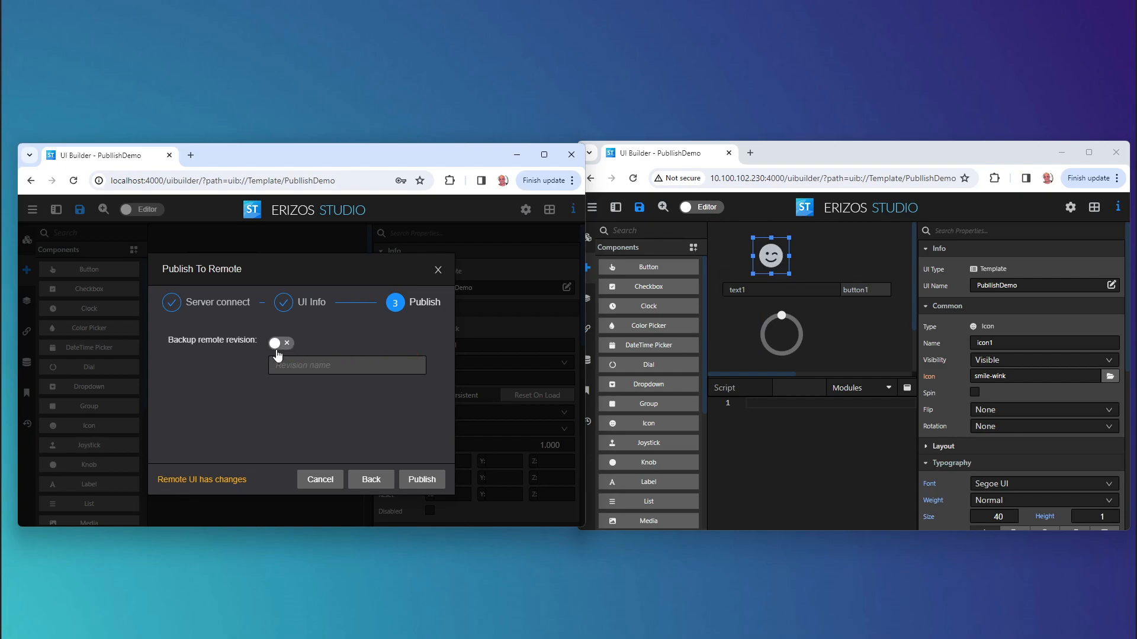
Enable remote backup named Remote-V1 and publish revision V3 to the remote server
{"action": "left_click", "coordinate": [280, 343]}
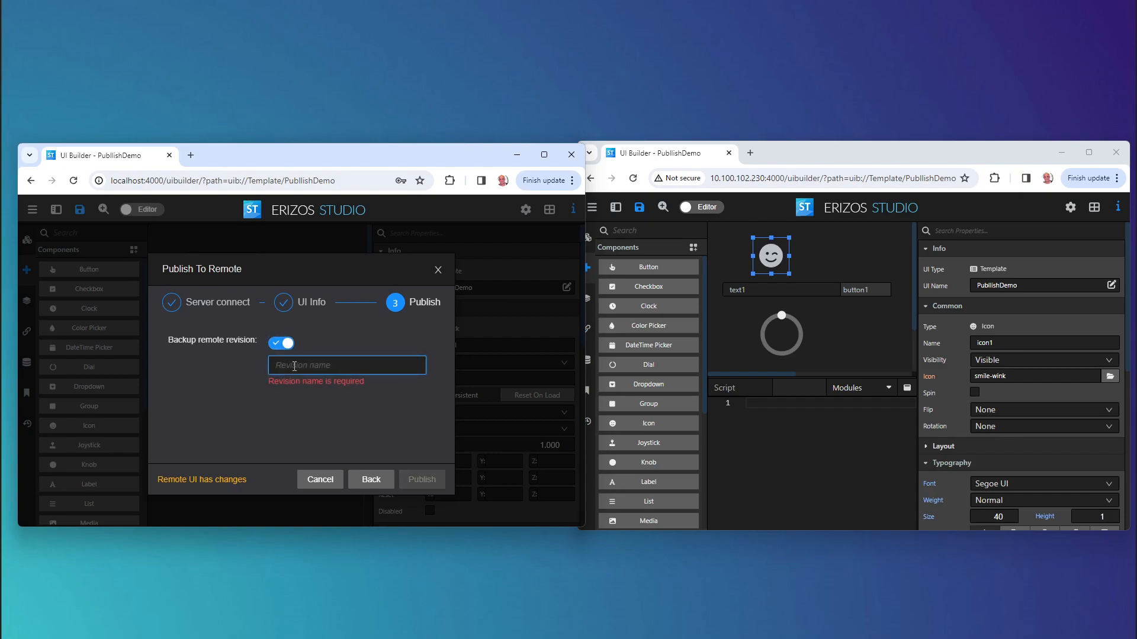
{"action": "type", "text": "Remote-V1"}
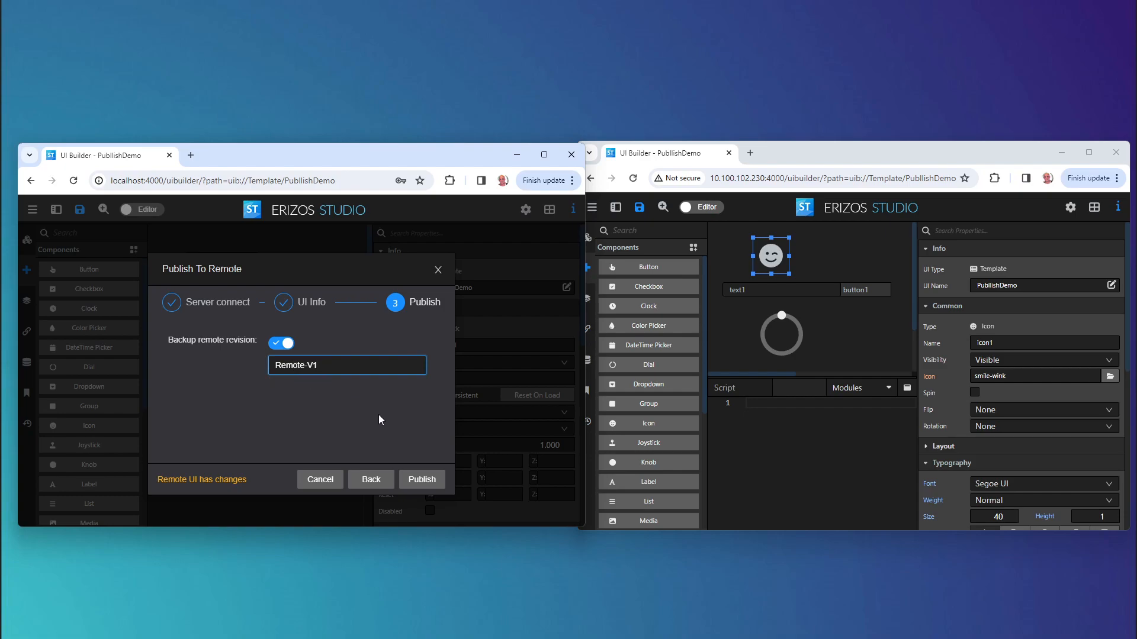
{"action": "left_click", "coordinate": [421, 479]}
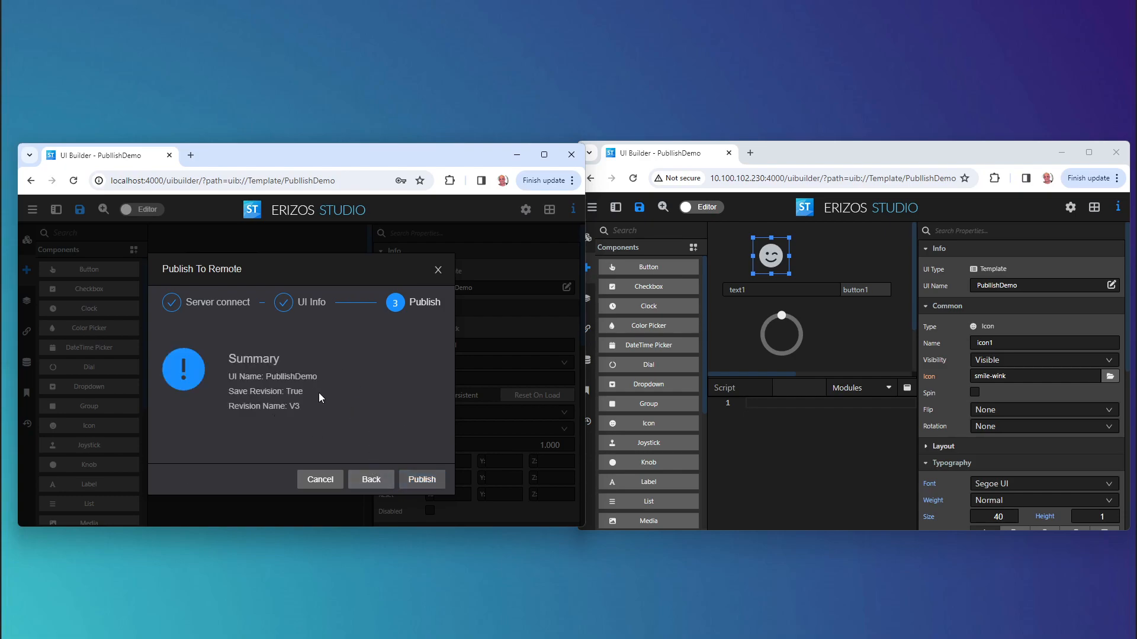
{"action": "left_click", "coordinate": [422, 479]}
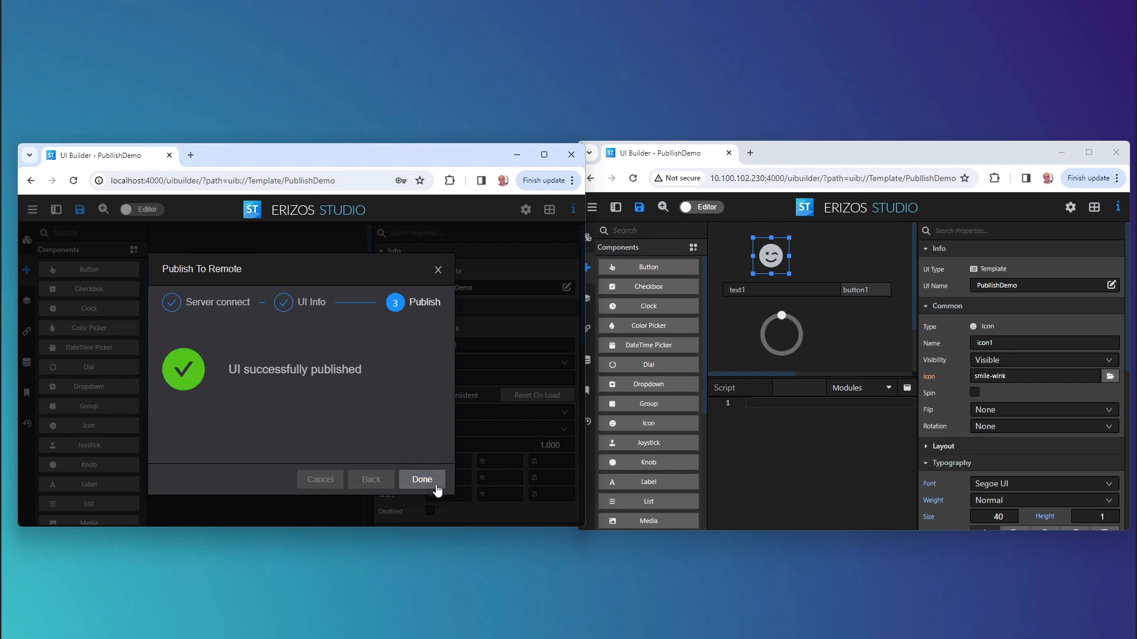
{"action": "left_click", "coordinate": [422, 480]}
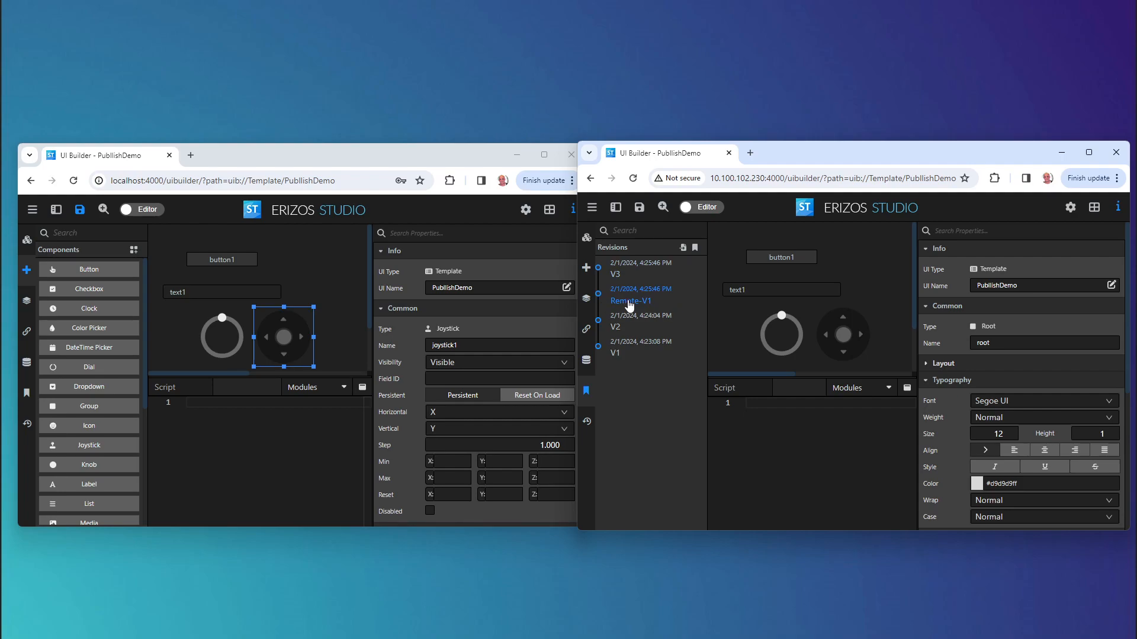
Preview the Remote-V1 backup revision in the remote Revisions panel
{"action": "left_click", "coordinate": [631, 300]}
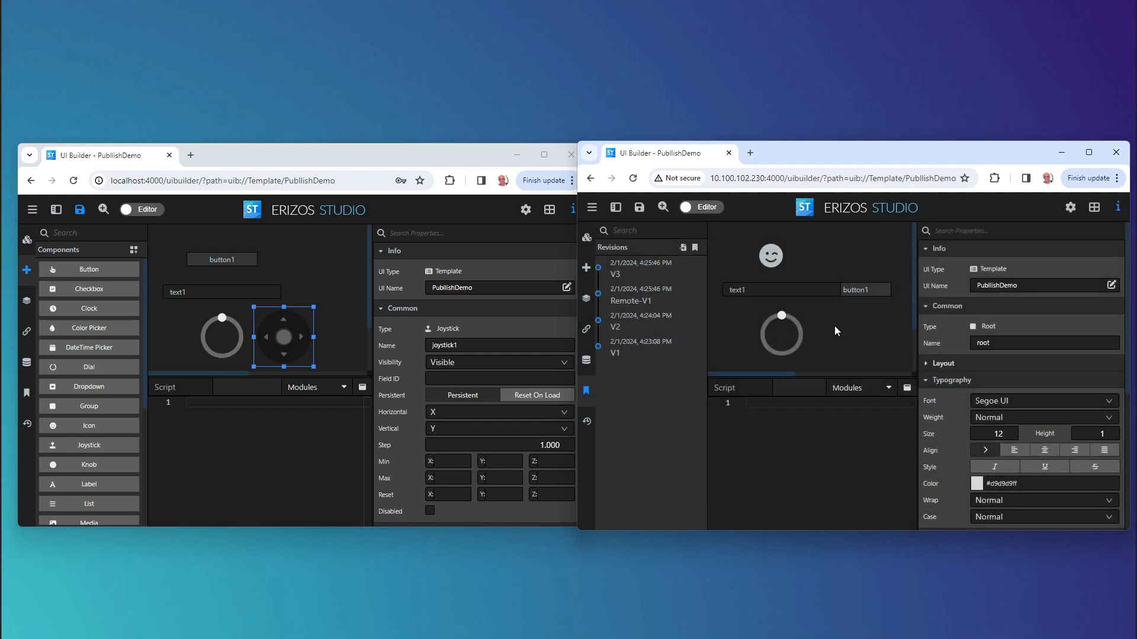
{"action": "mouse_move", "coordinate": [846, 325]}
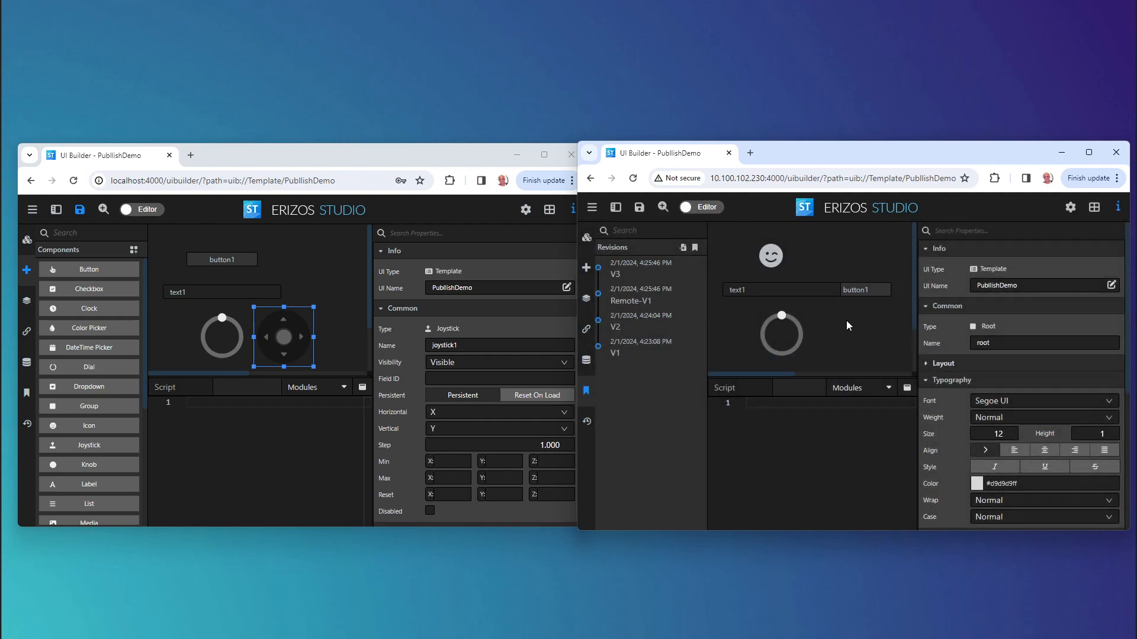
{"action": "mouse_move", "coordinate": [894, 321]}
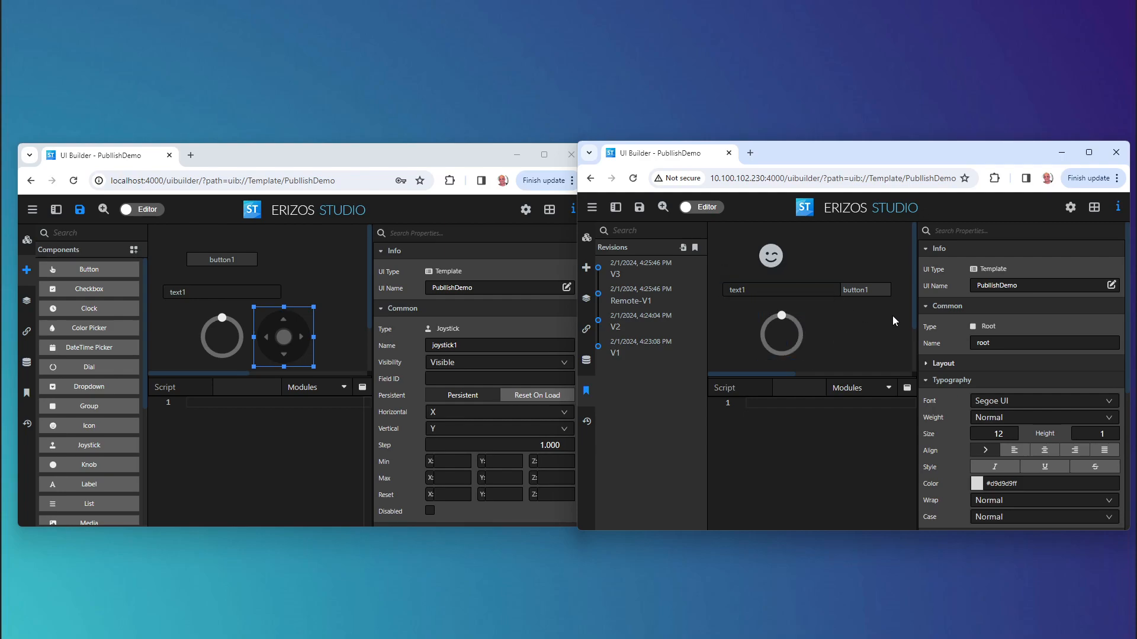
{"action": "mouse_move", "coordinate": [860, 315]}
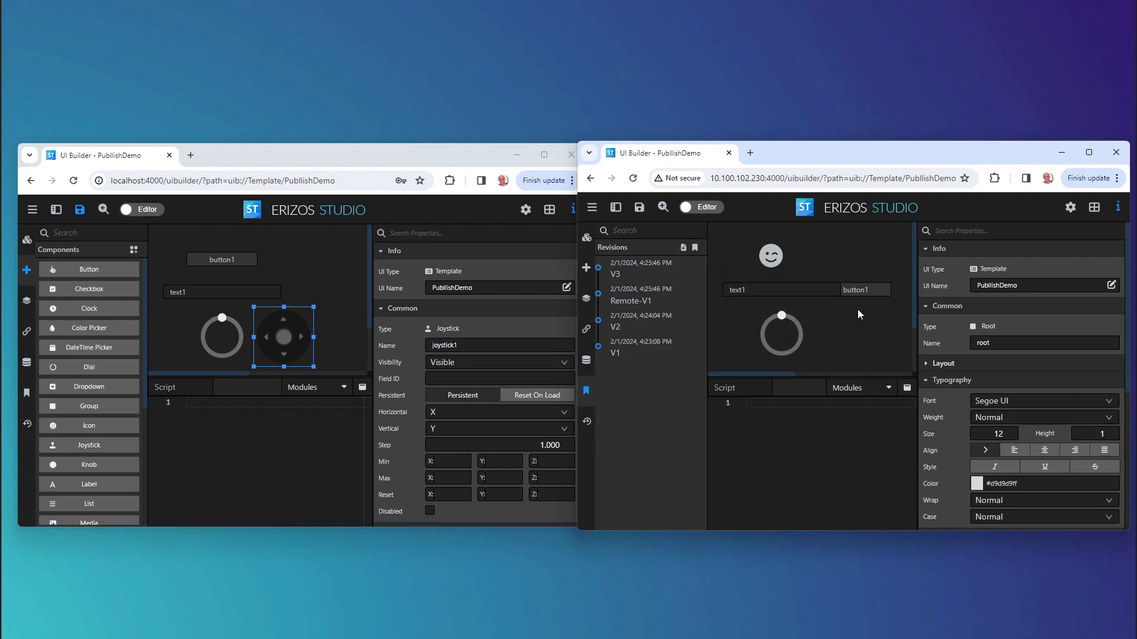